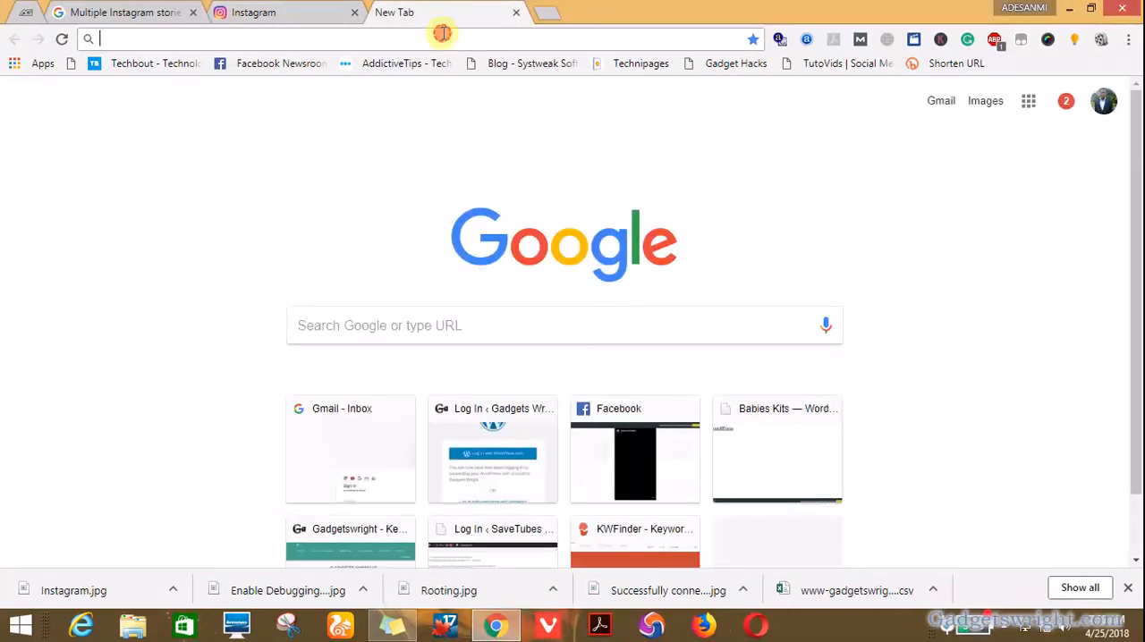
type("htpp")
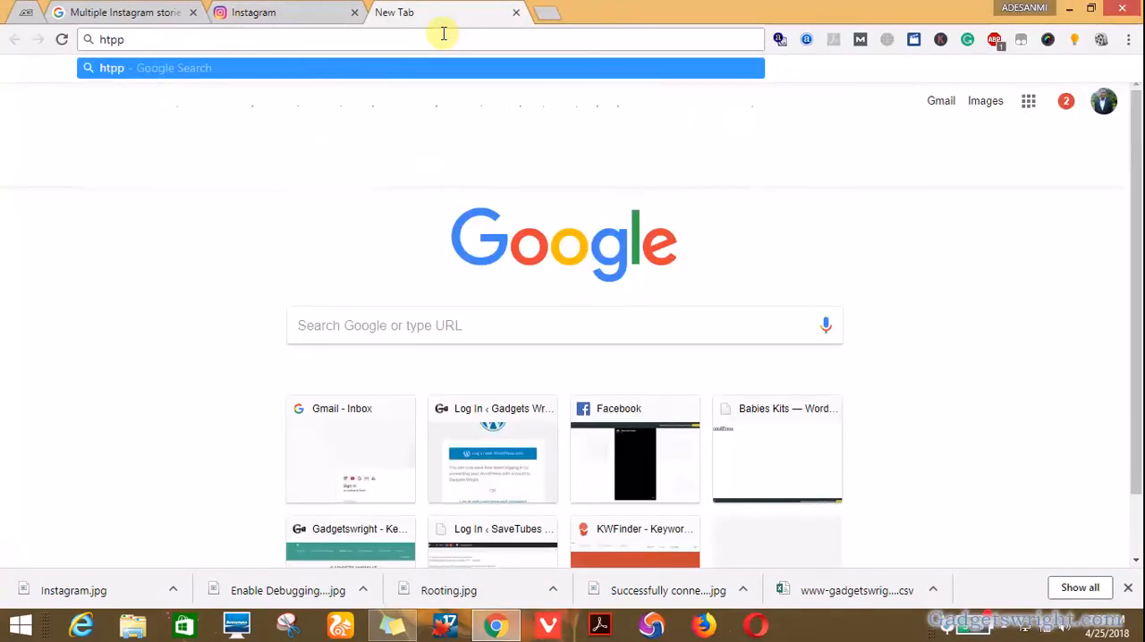
type("https://www.facebook.com")
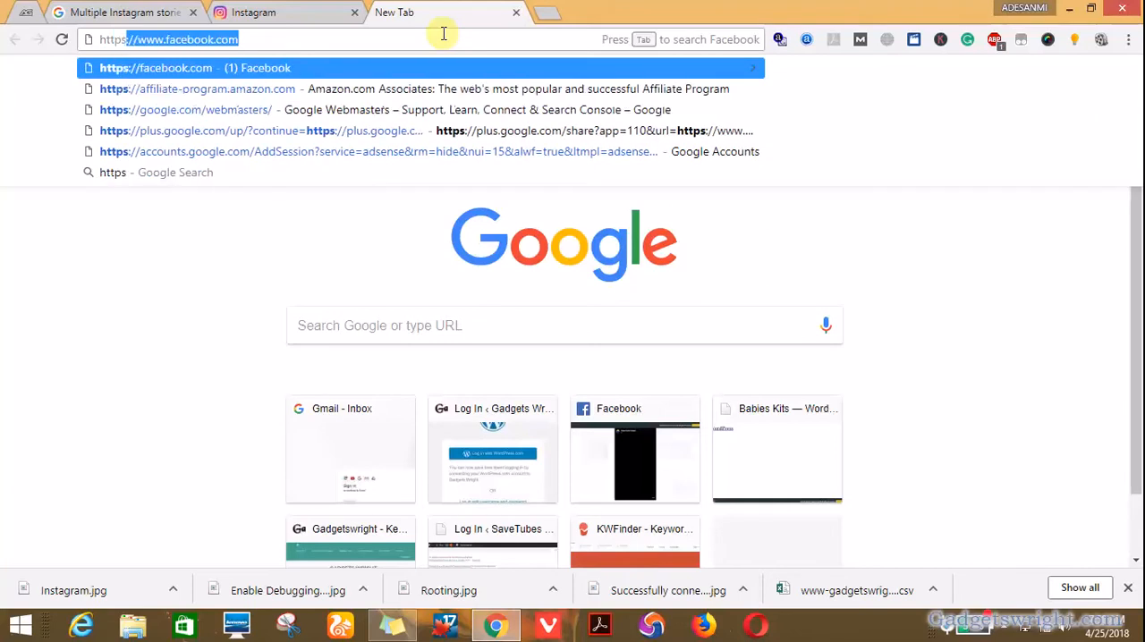
type("http")
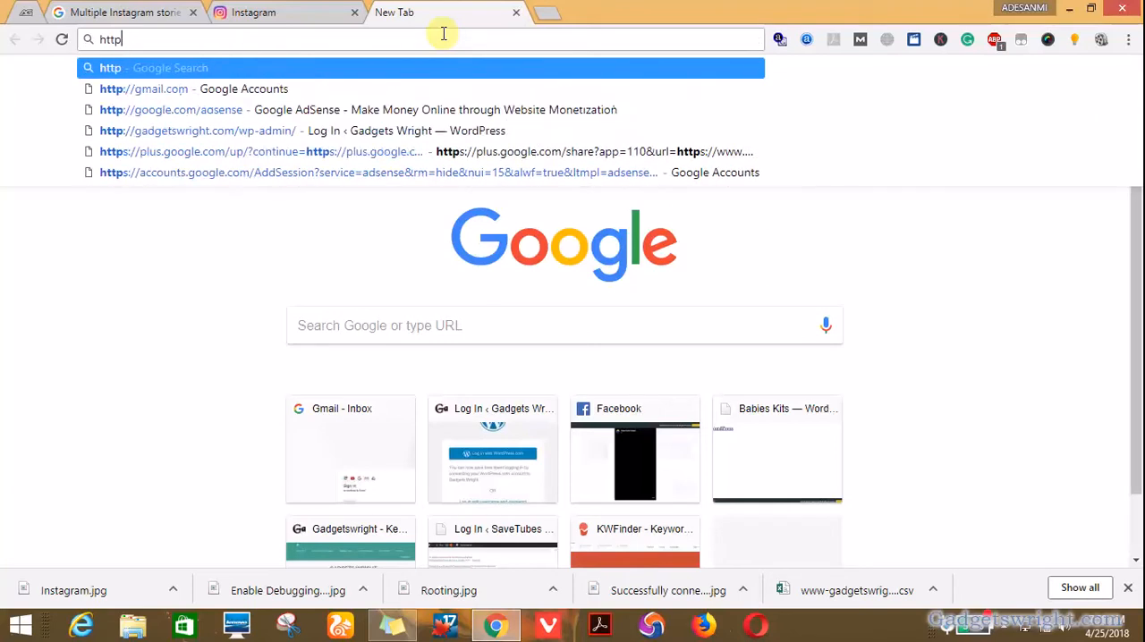
type("www.instagram.com")
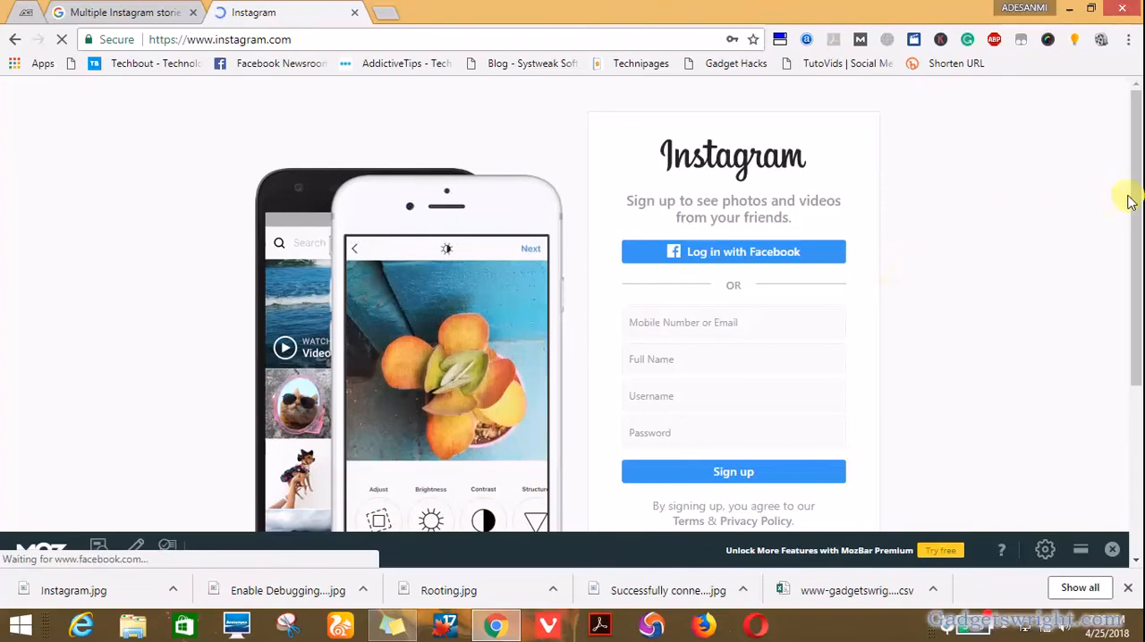
Step: Scroll the sign-up page down to the 'Have an account? Log in' link
scroll("down", 3)
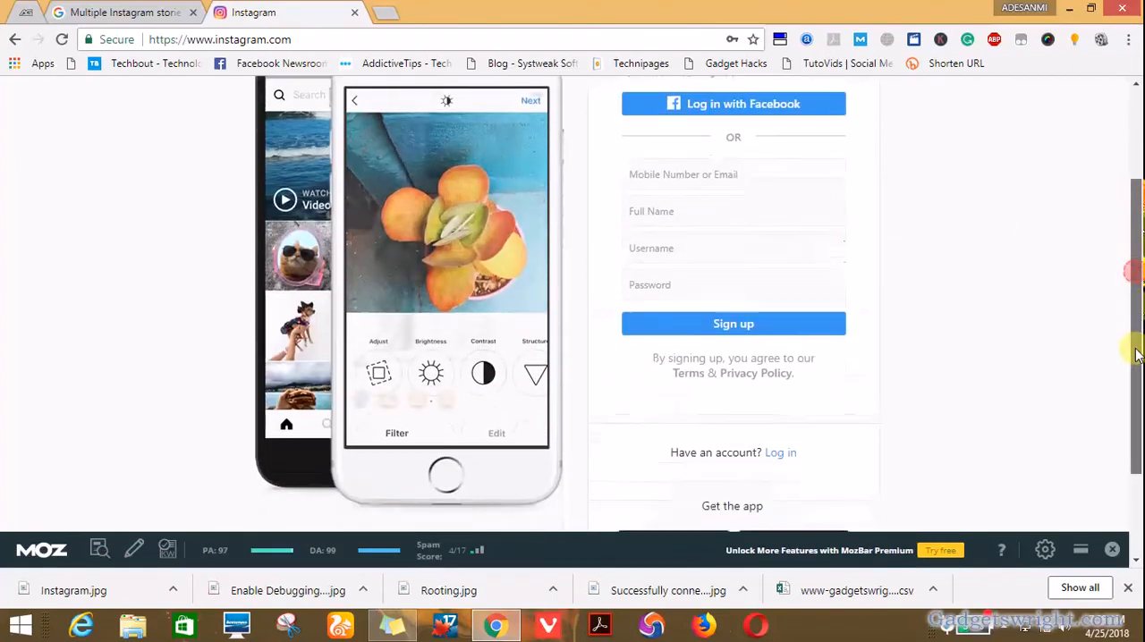
scroll("down", 3)
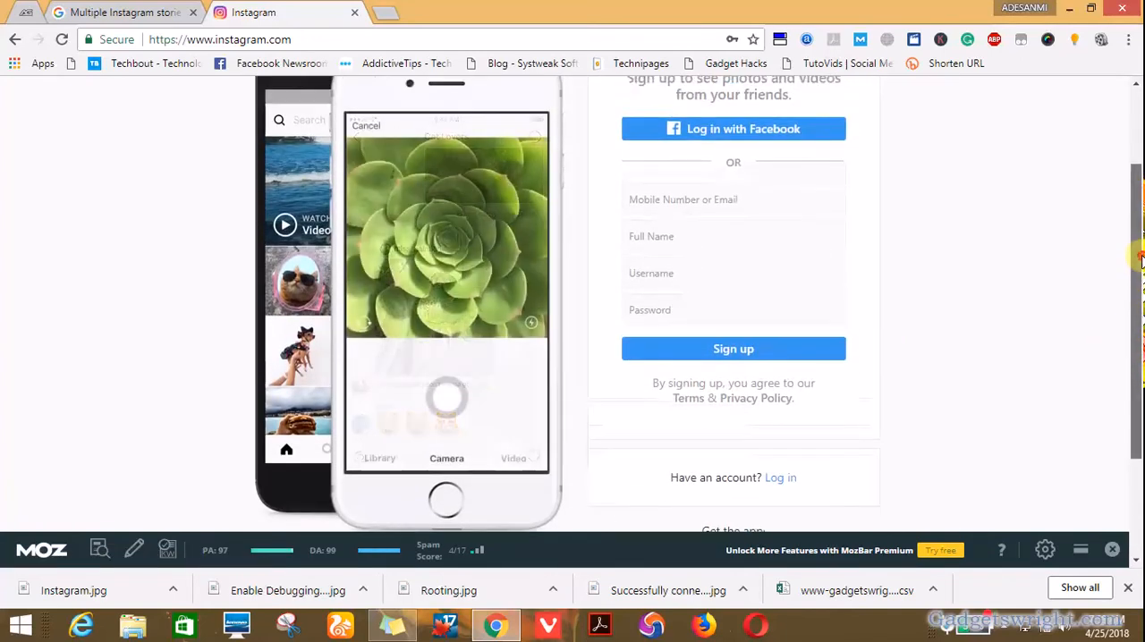
scroll("down", 3)
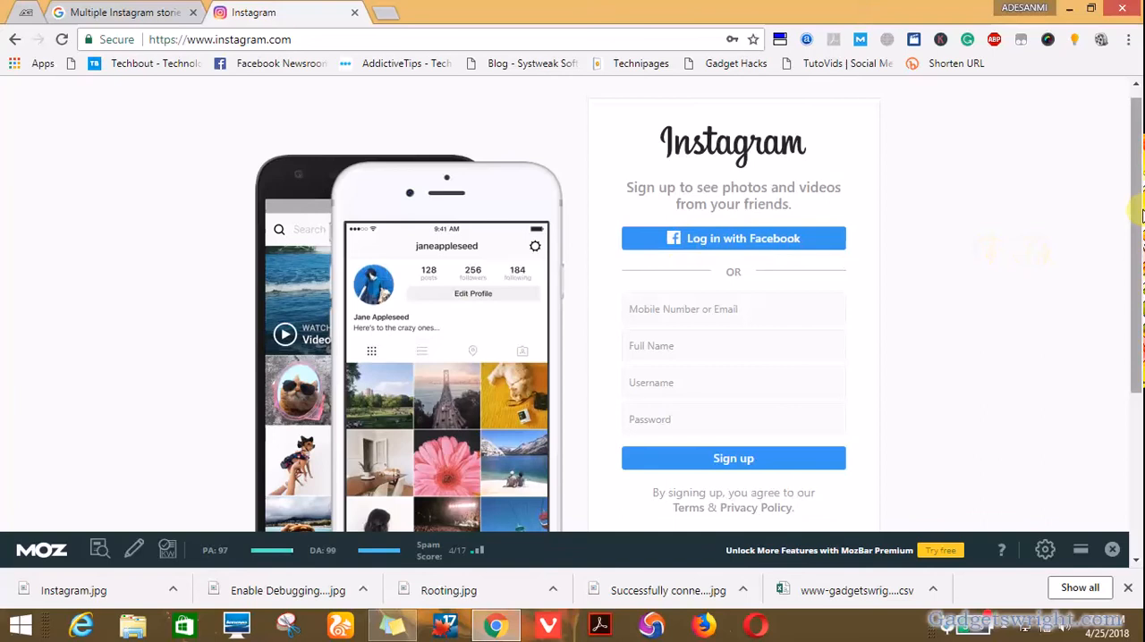
scroll("down", 3)
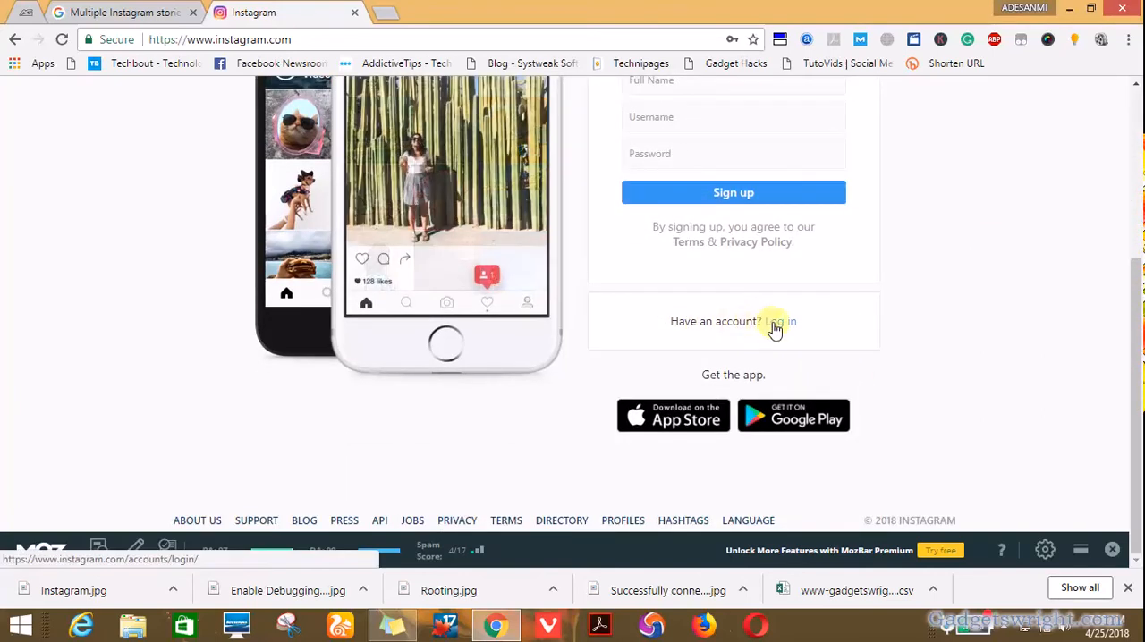
Step: Go to the log-in page and continue as the saved account
left_click(778, 321)
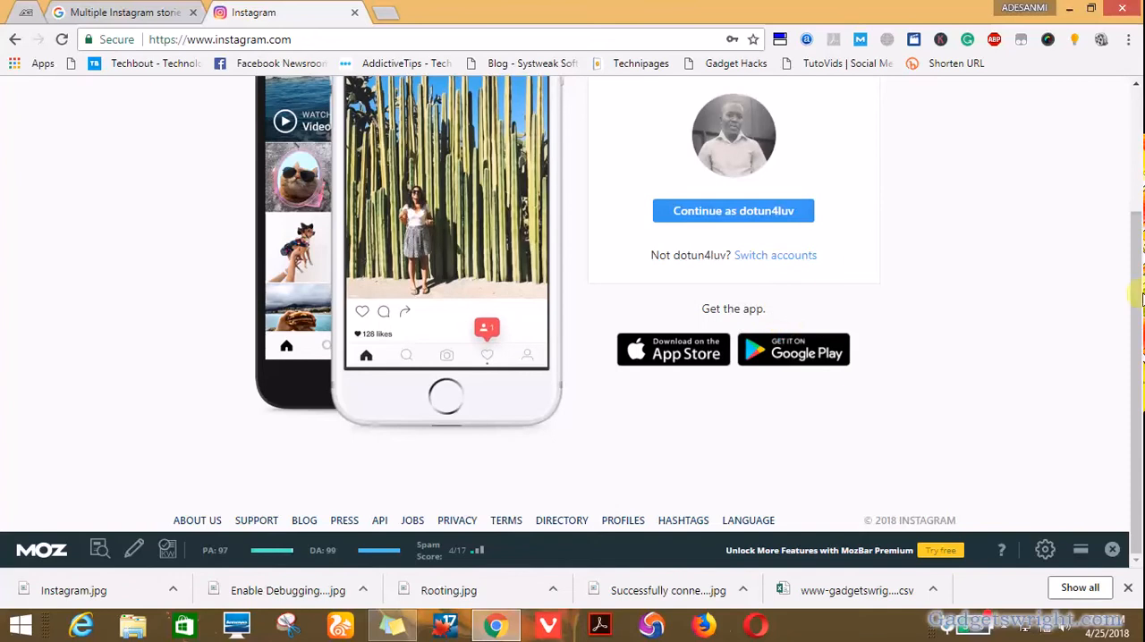
scroll("up", 3)
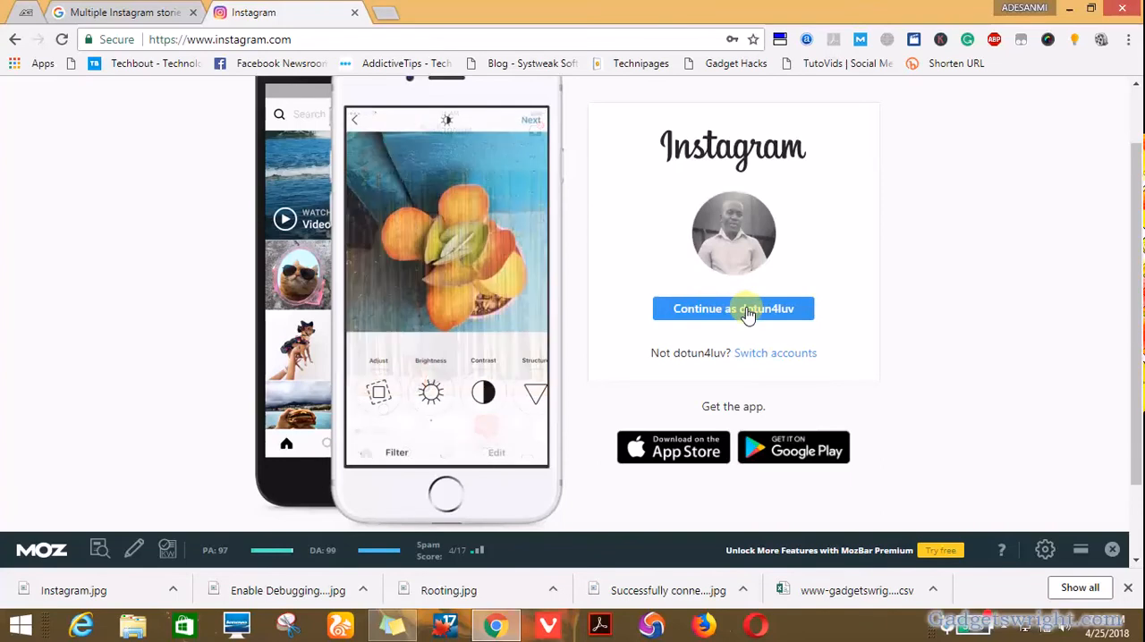
left_click(733, 309)
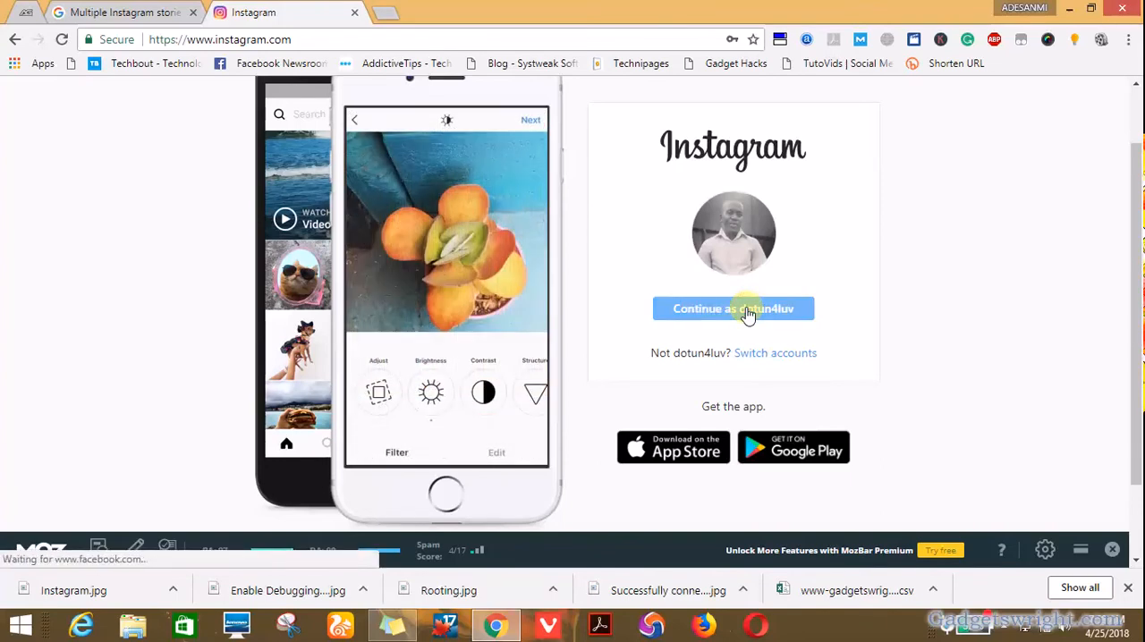
left_click(733, 309)
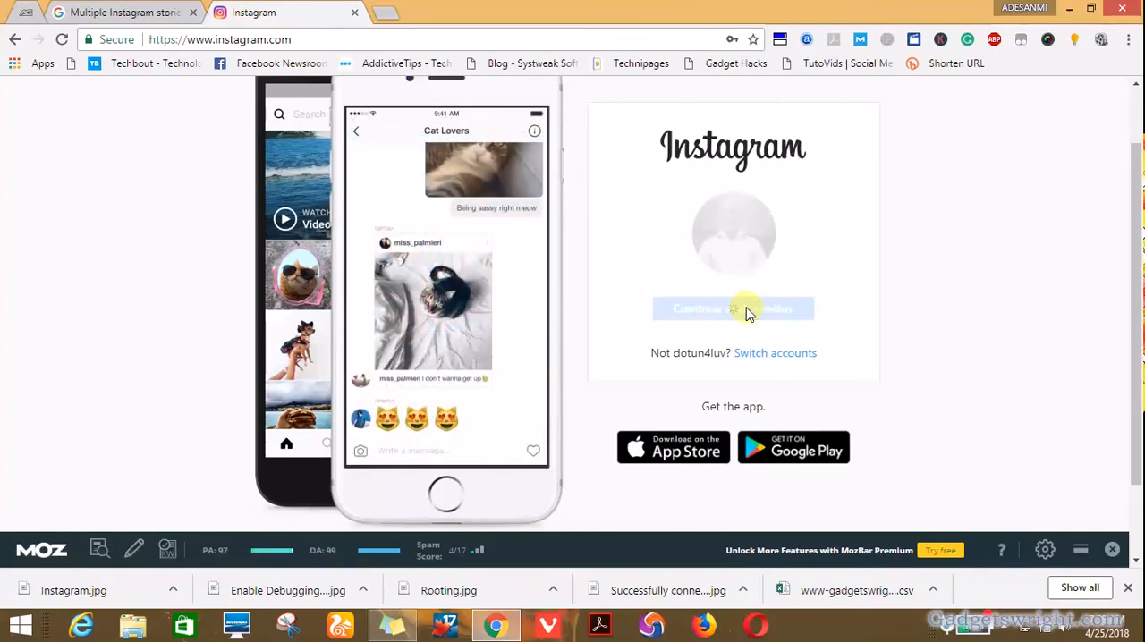
left_click(732, 309)
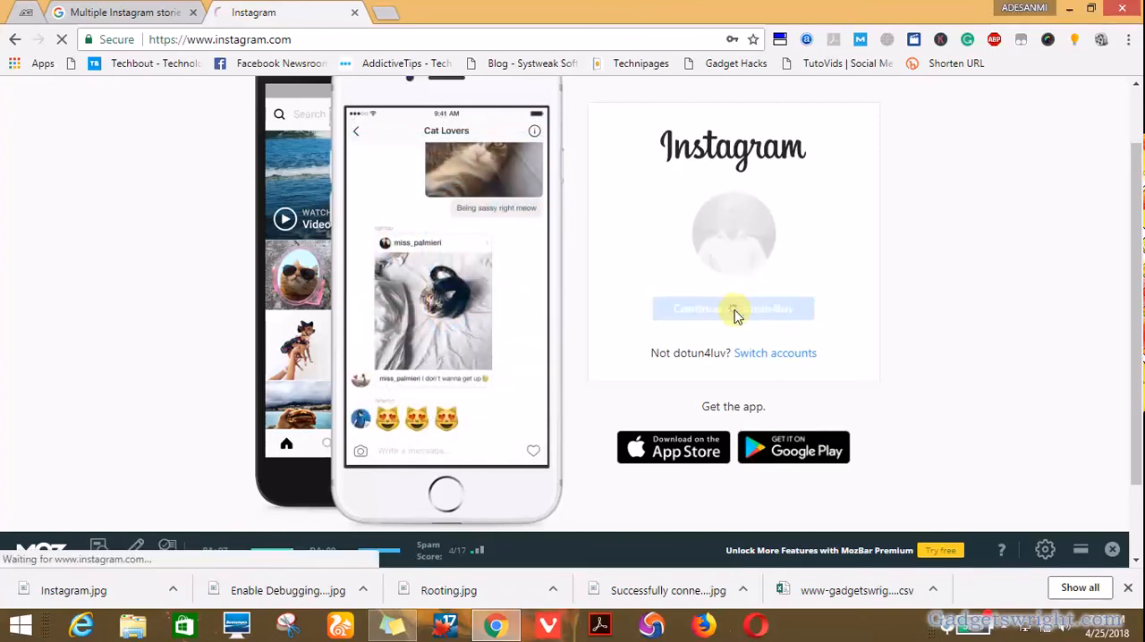
left_click(732, 308)
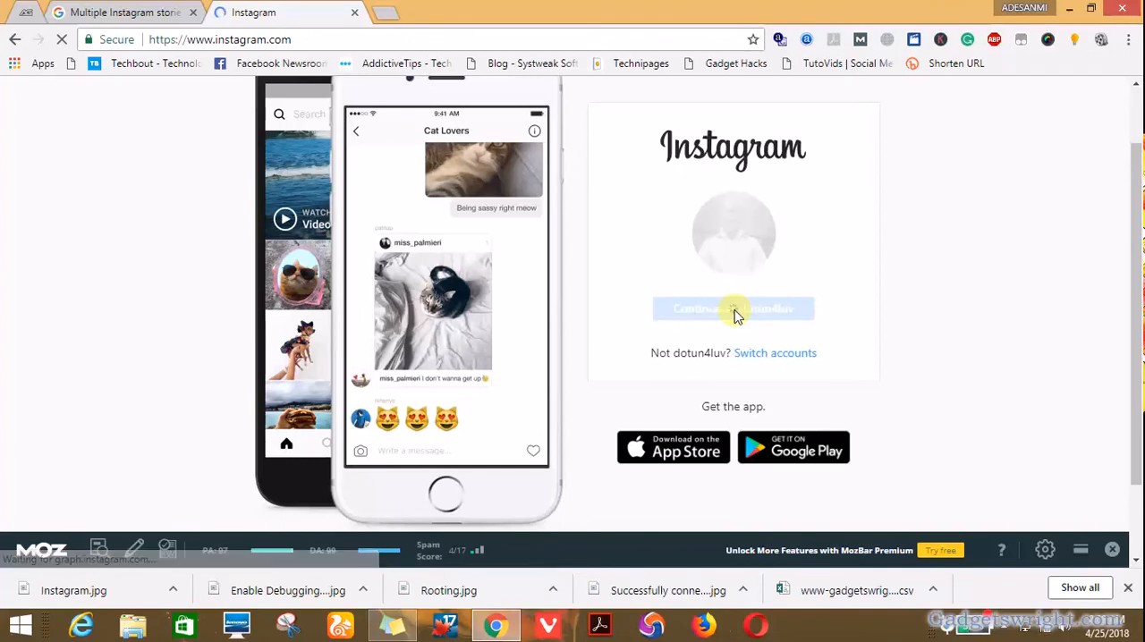
left_click(732, 308)
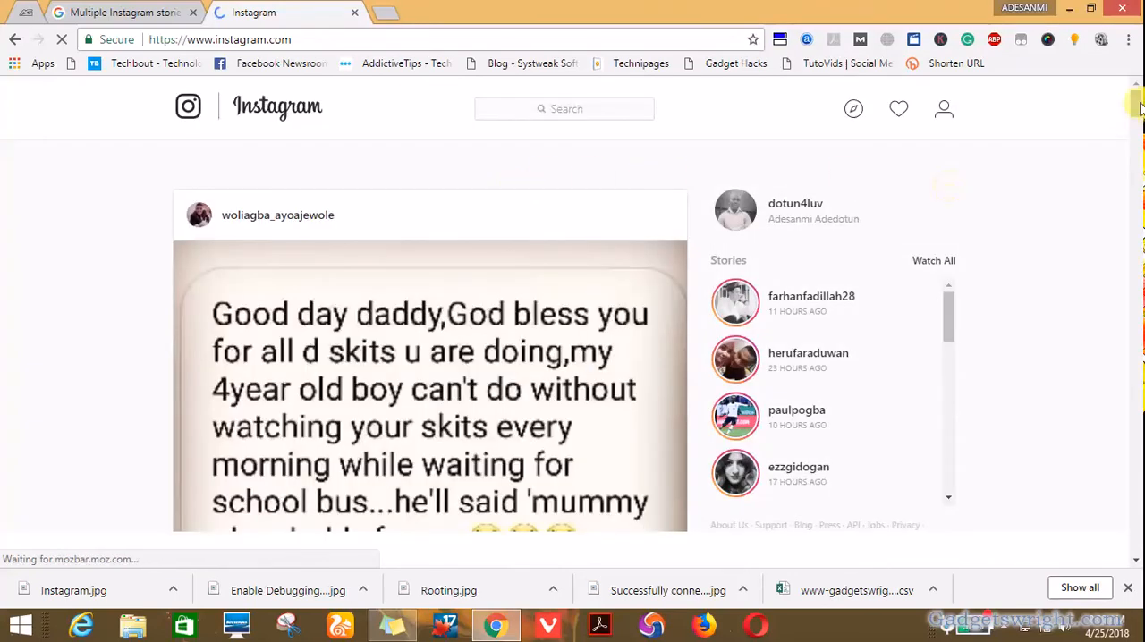
Step: Scroll through the home feed, then go to the profile from the header icon
scroll("down", 3)
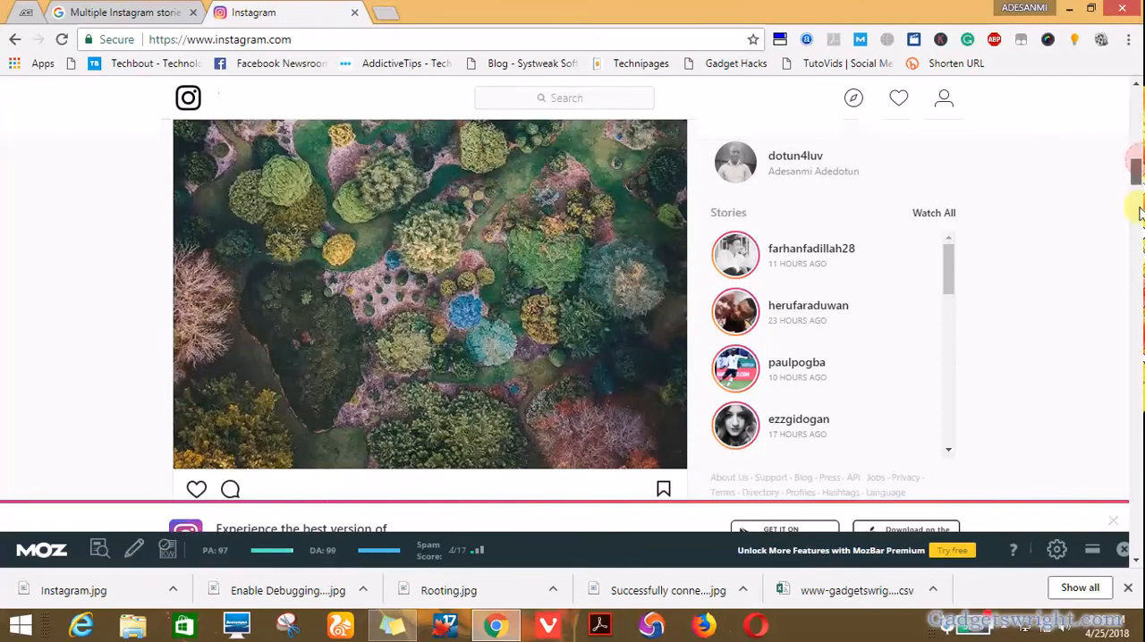
scroll("down", 3)
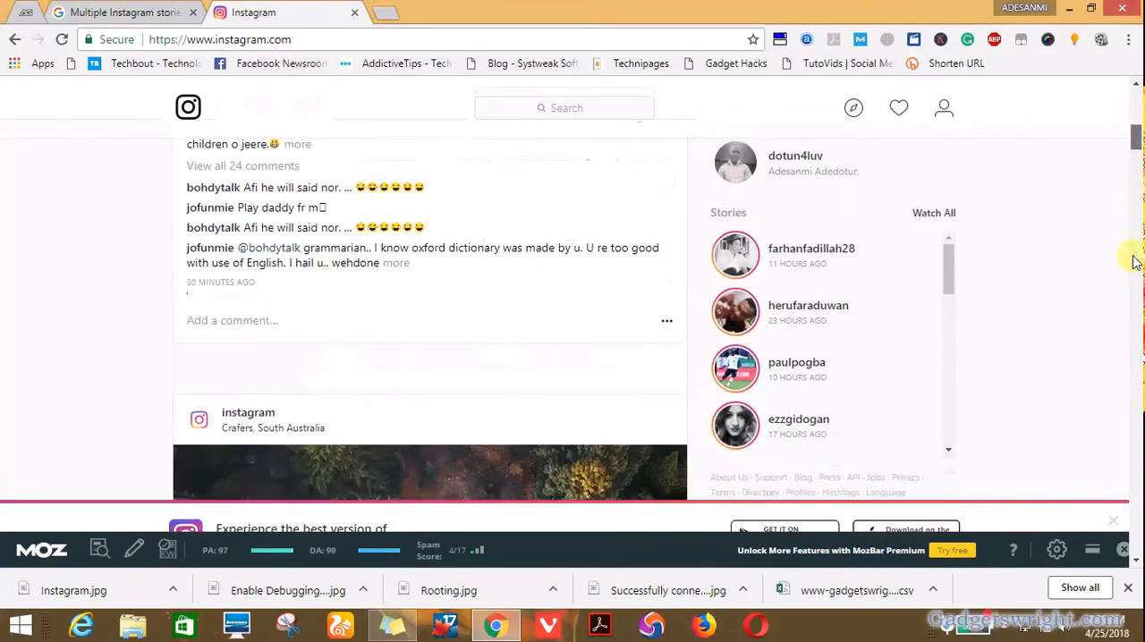
scroll("down", 3)
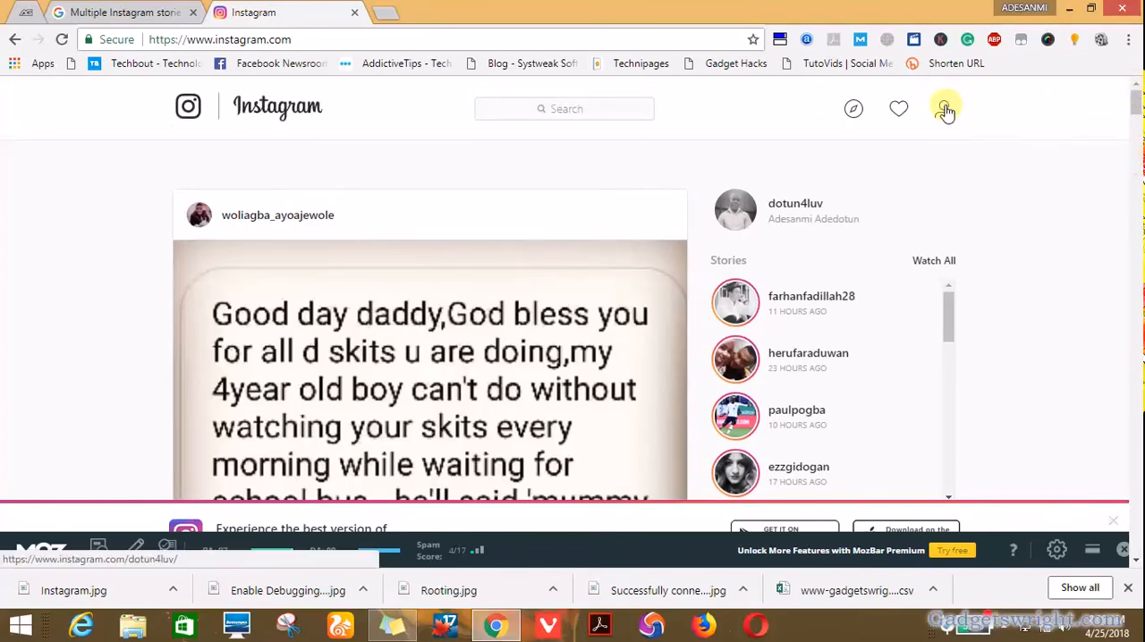
left_click(946, 108)
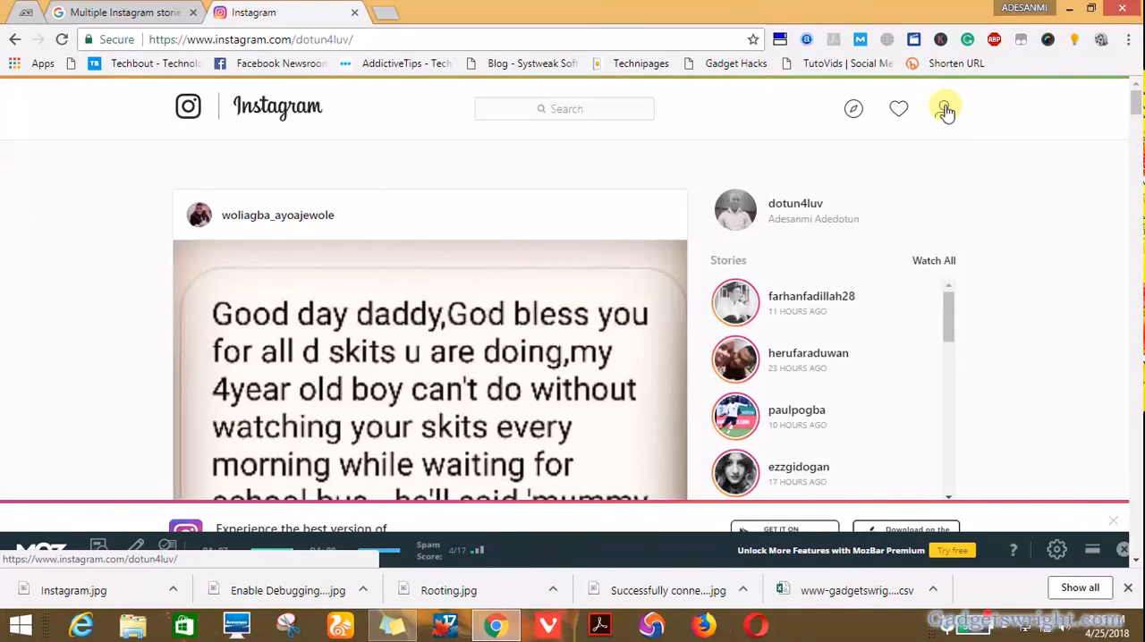
Step: Let the profile page load and look over its posts and follower counts
left_click(945, 108)
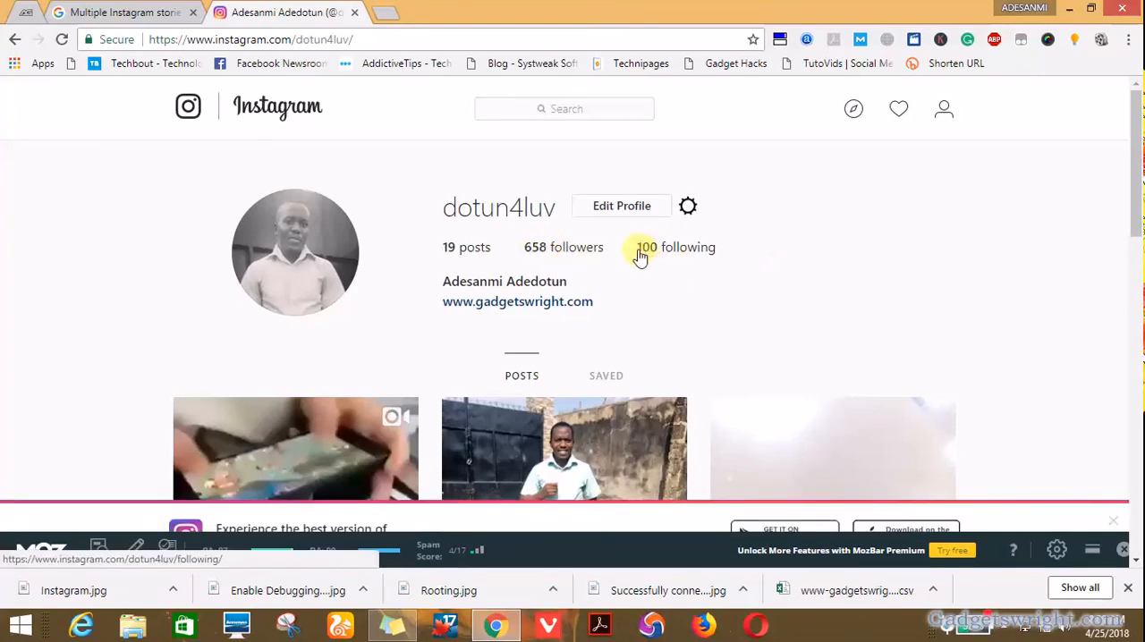
scroll("down", 3)
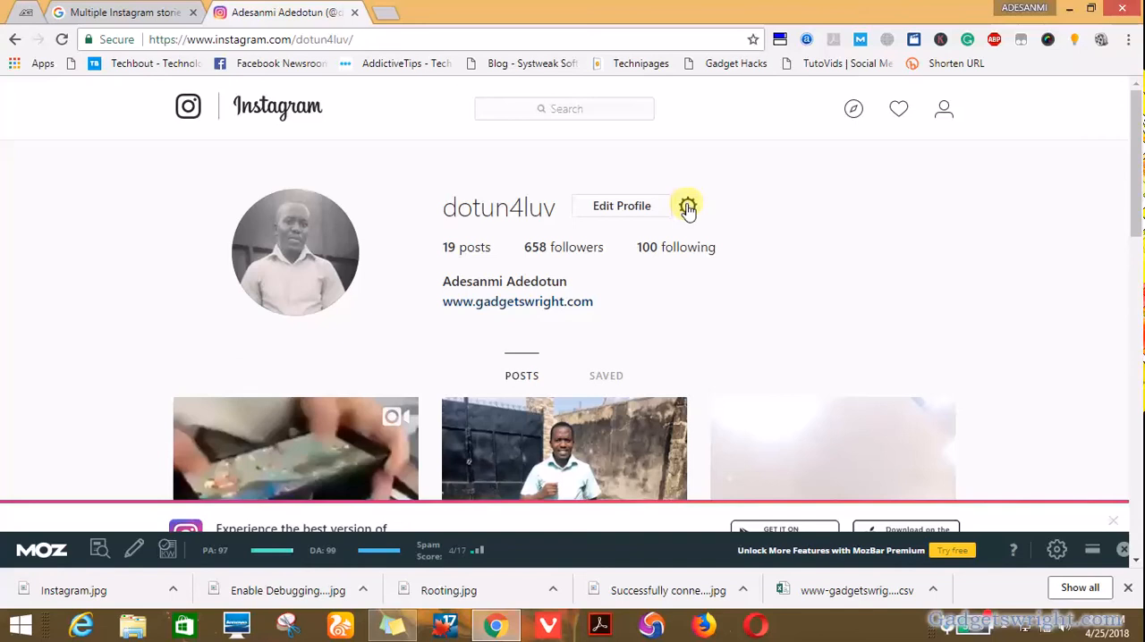
Step: Go to Privacy and Security from the profile's settings options
left_click(687, 205)
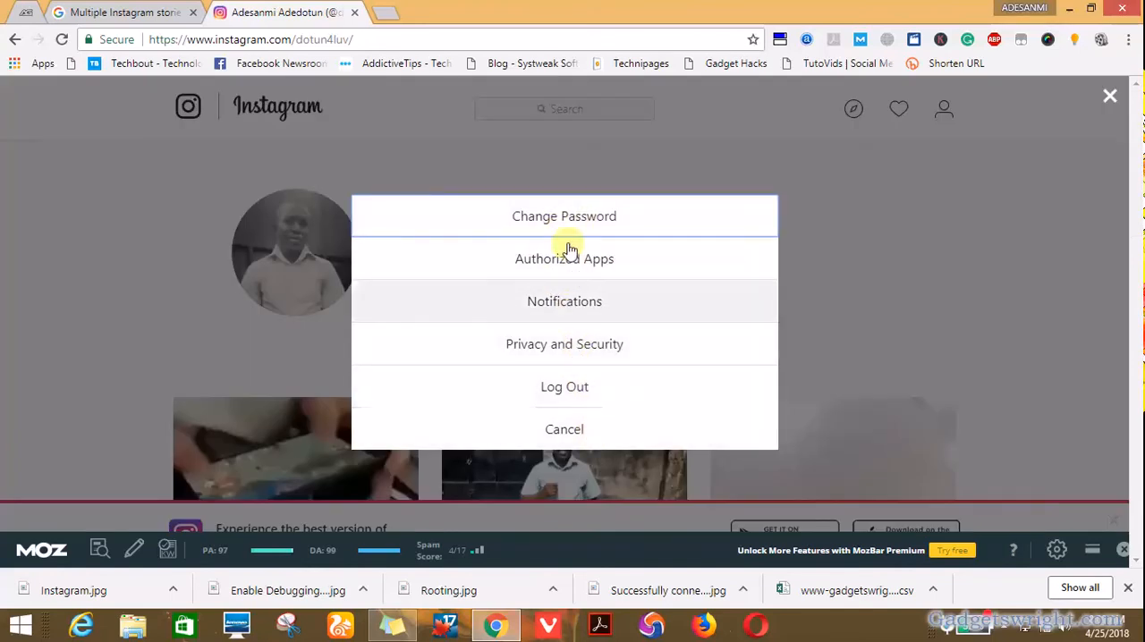
mouse_move(581, 343)
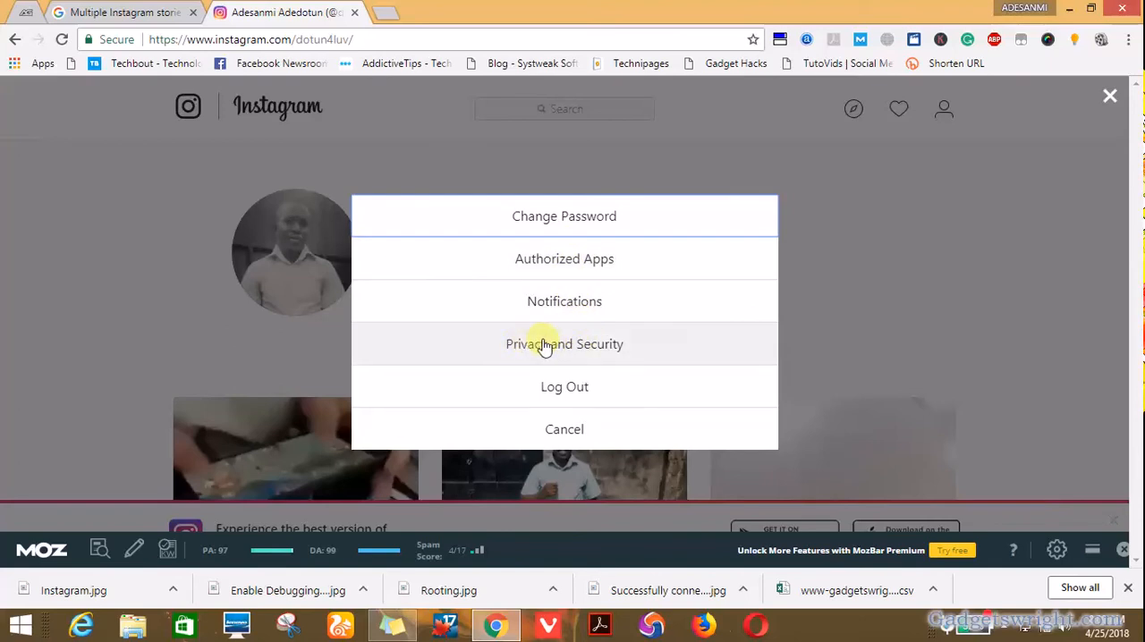
left_click(564, 344)
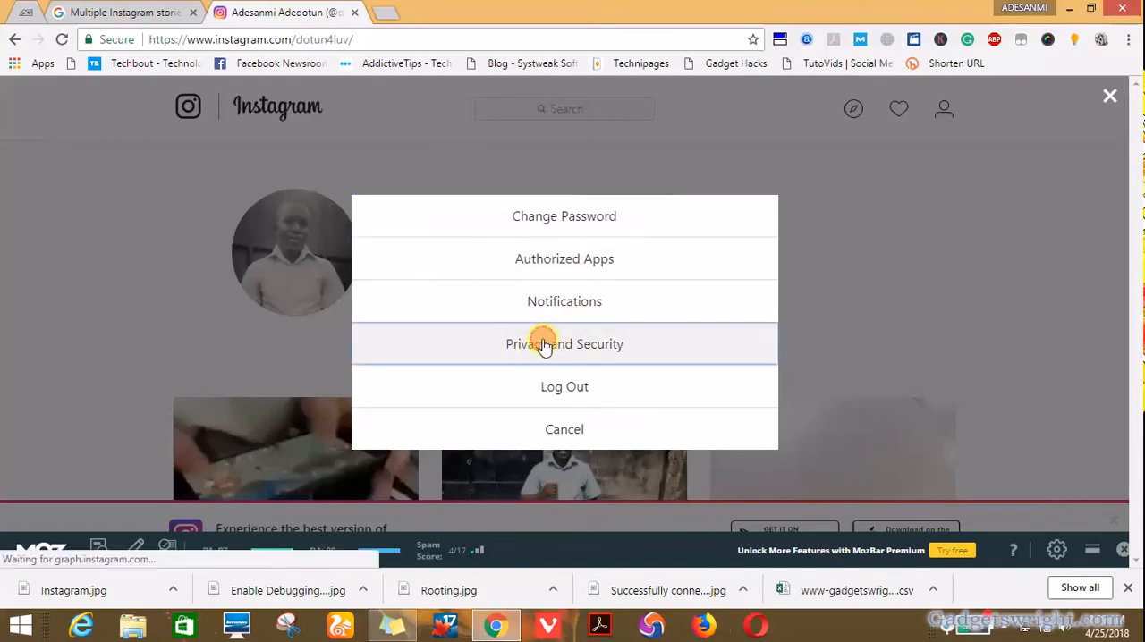
left_click(564, 344)
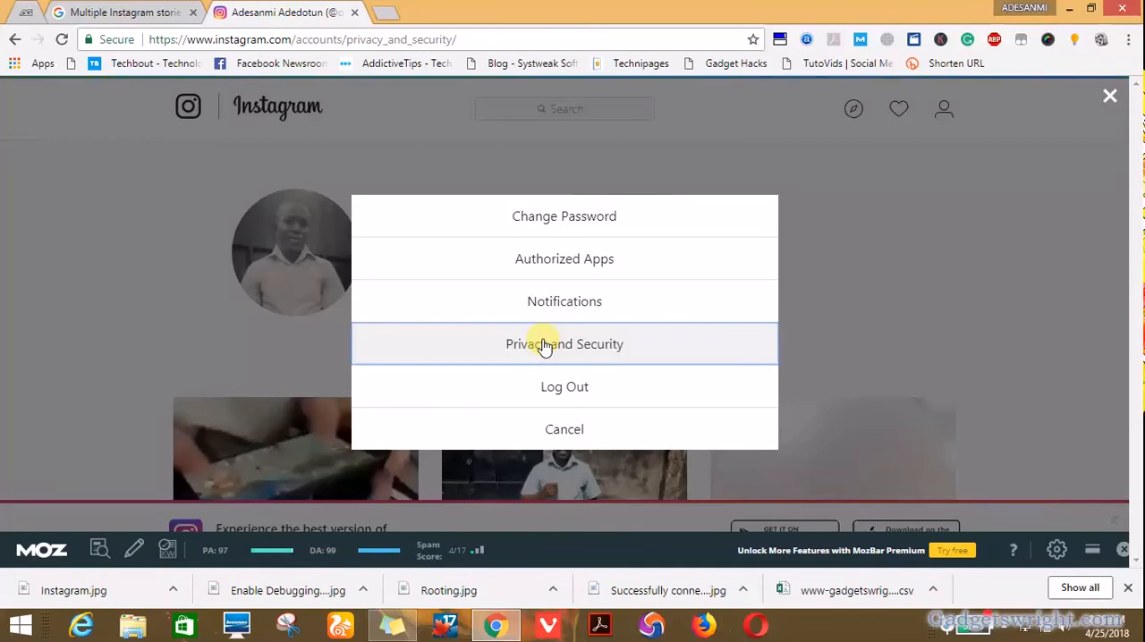
left_click(563, 343)
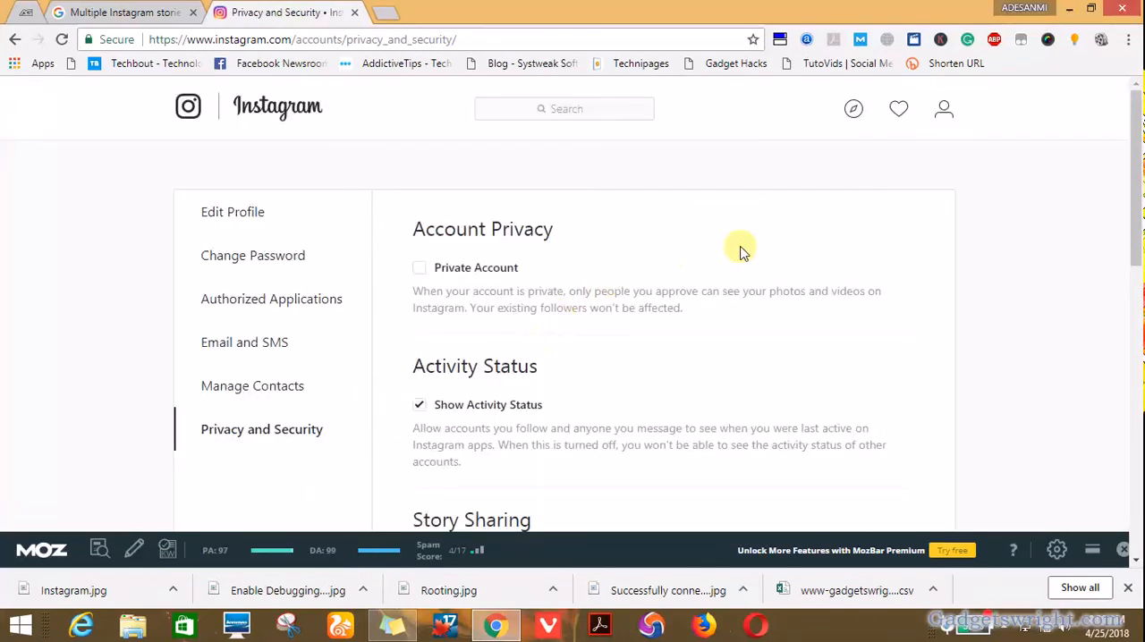
scroll("down", 3)
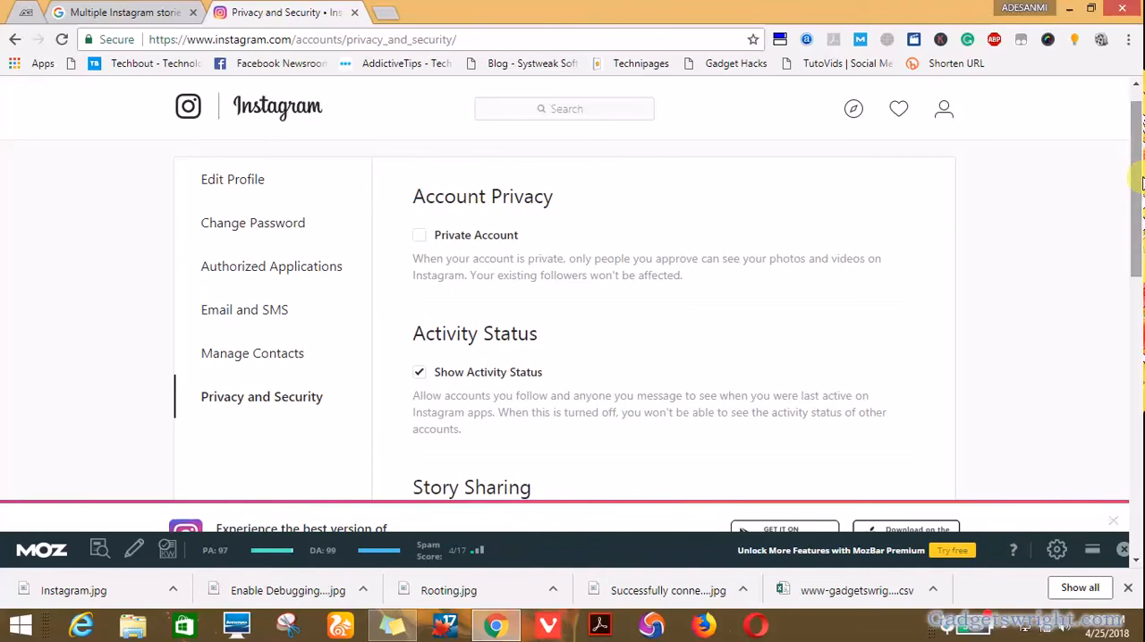
scroll("down", 3)
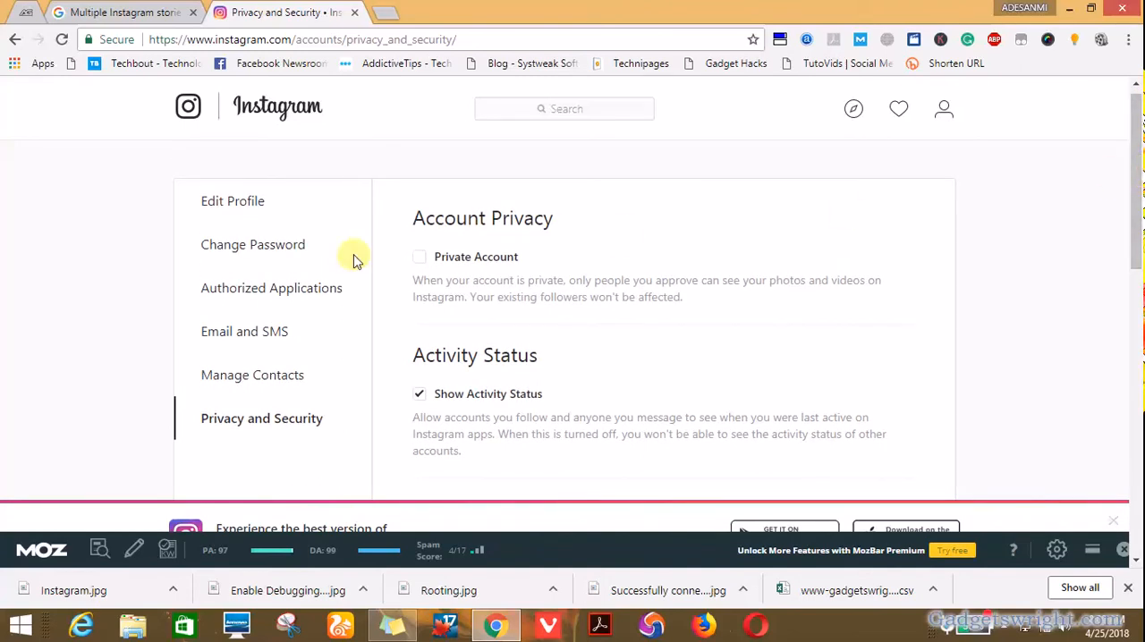
mouse_move(268, 244)
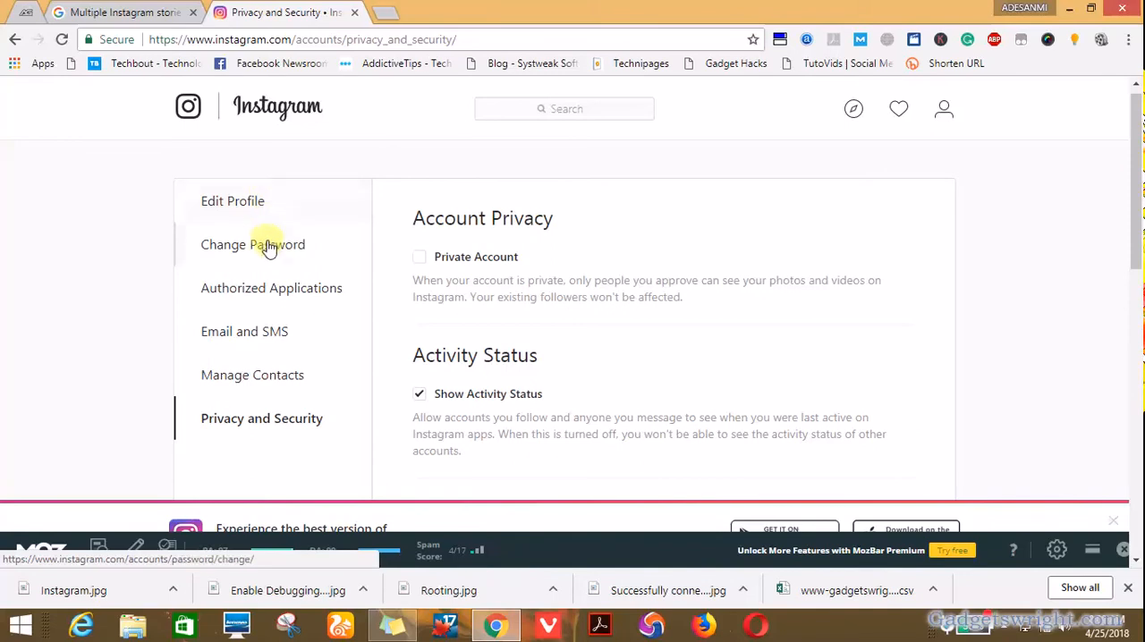
mouse_move(304, 287)
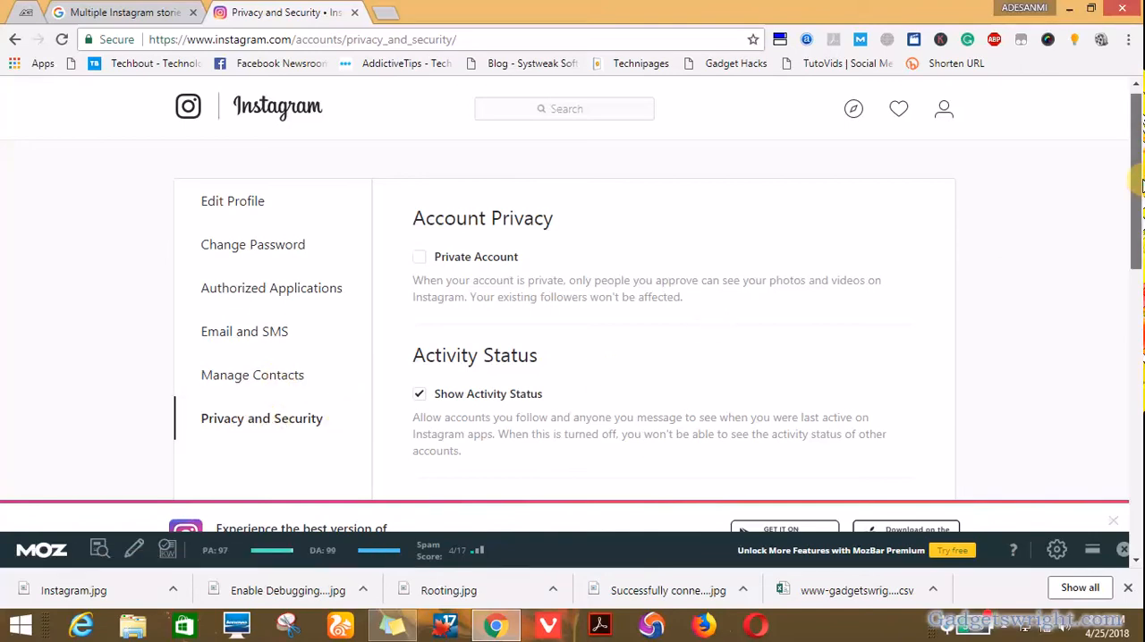
Step: Scroll down to Data Download and choose Request Download
scroll("down", 3)
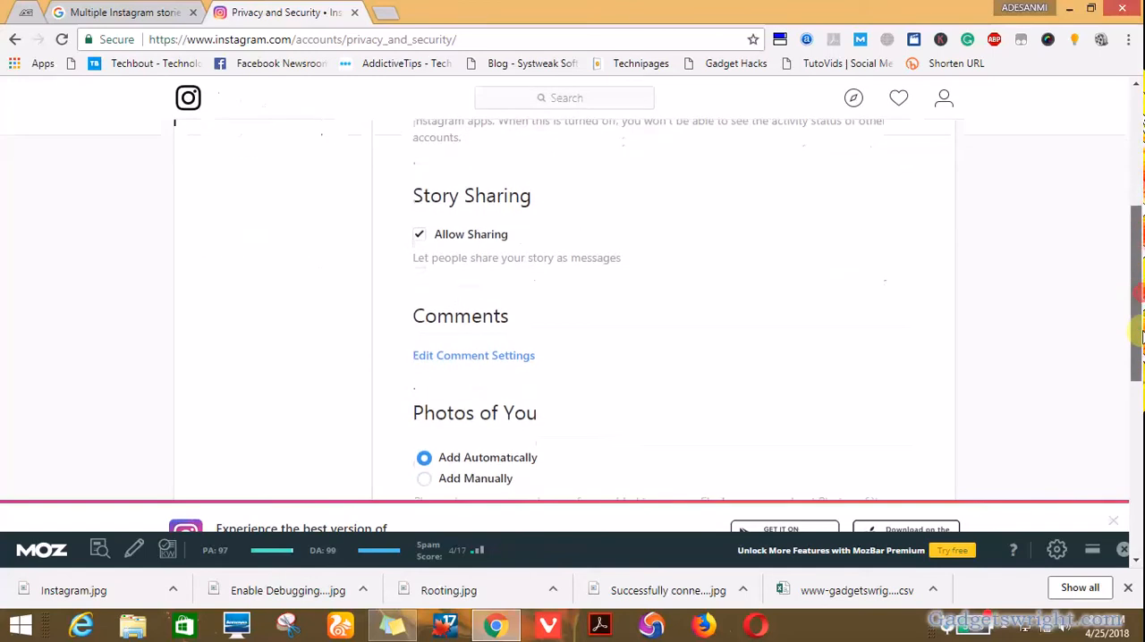
scroll("down", 3)
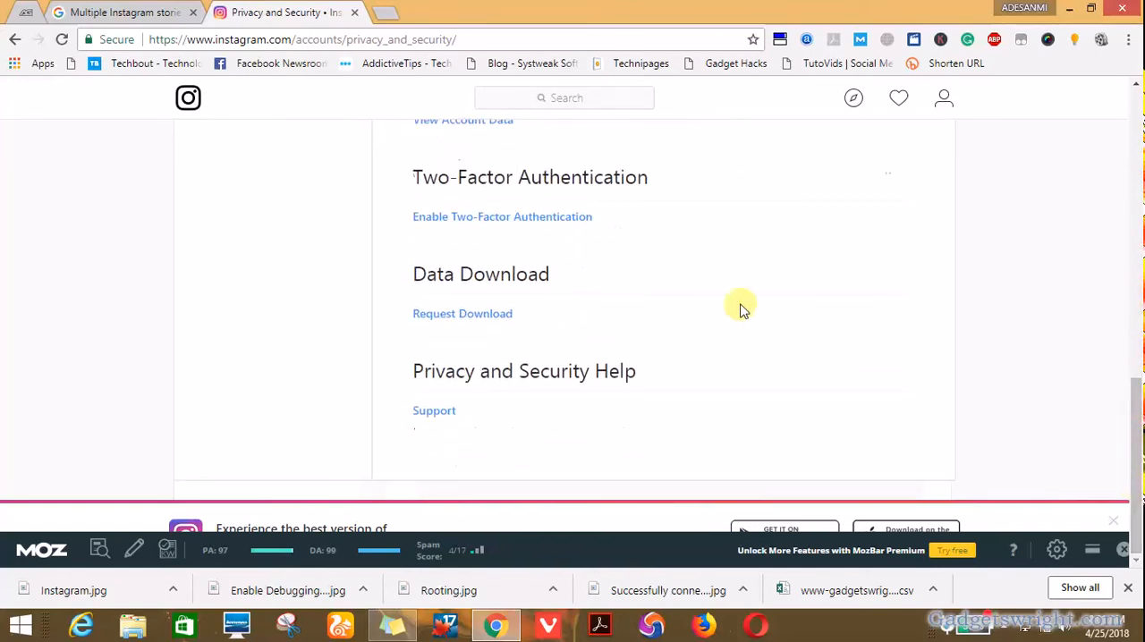
double_click(480, 273)
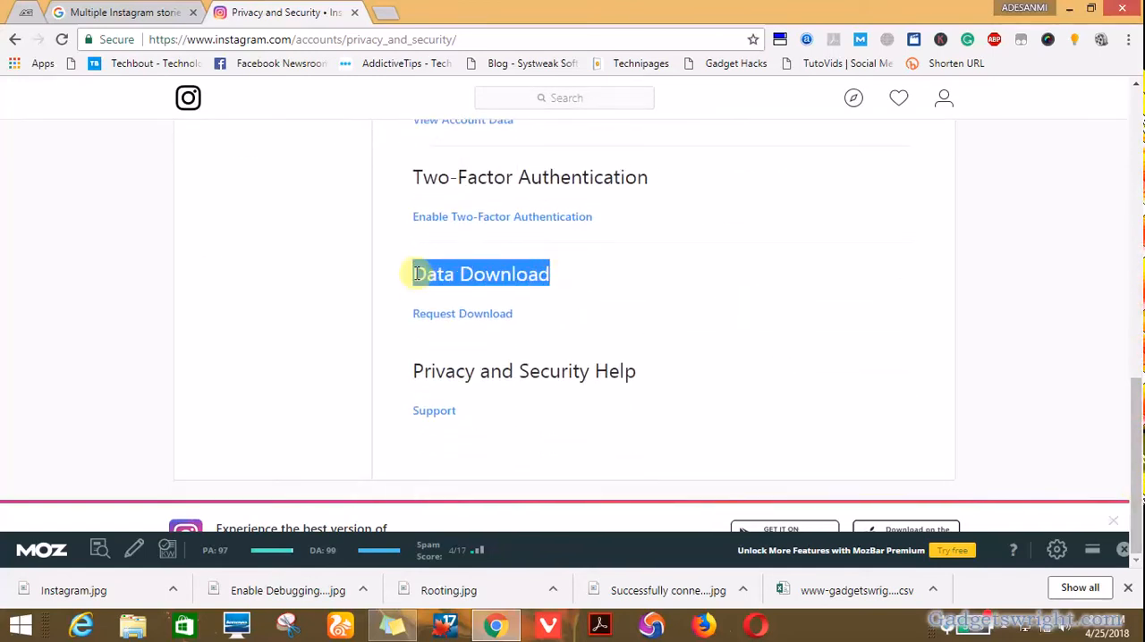
double_click(480, 274)
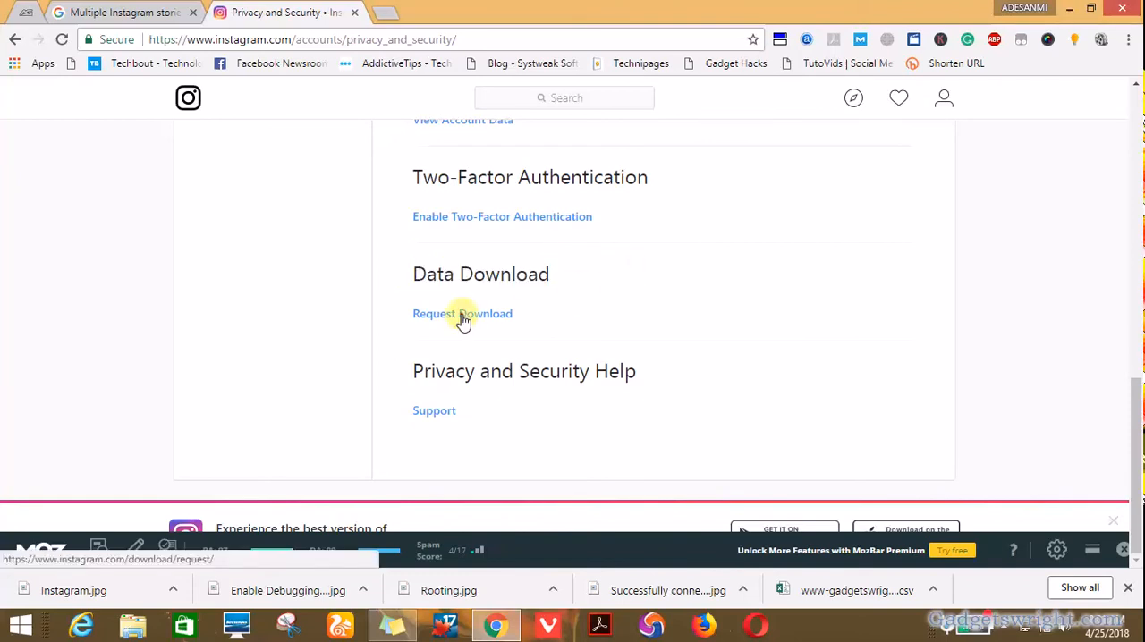
left_click(462, 313)
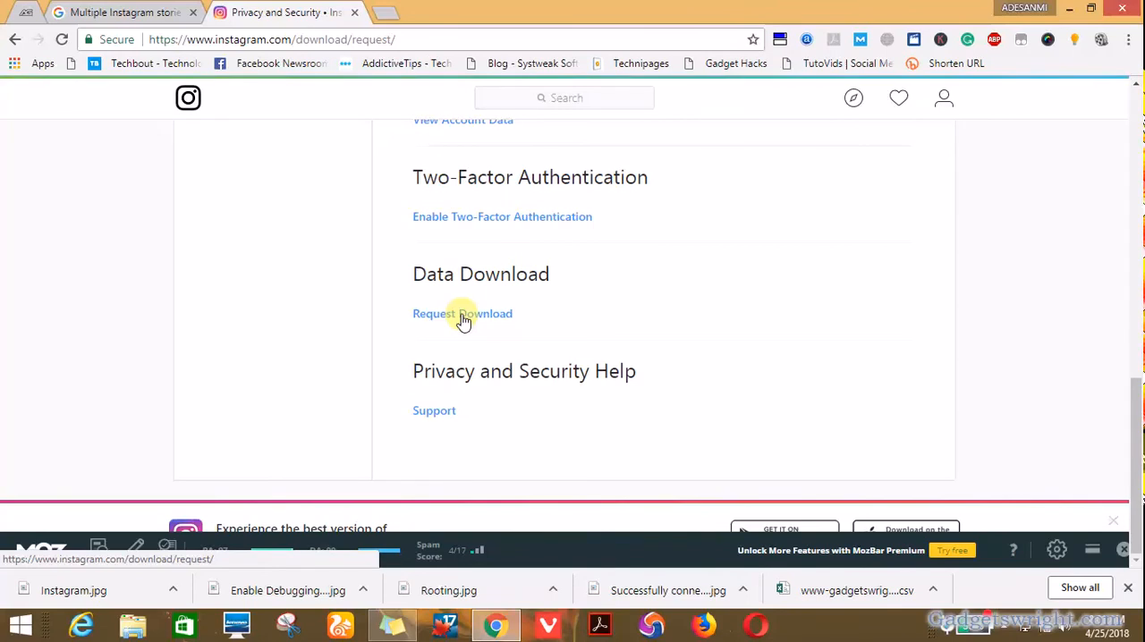
left_click(462, 314)
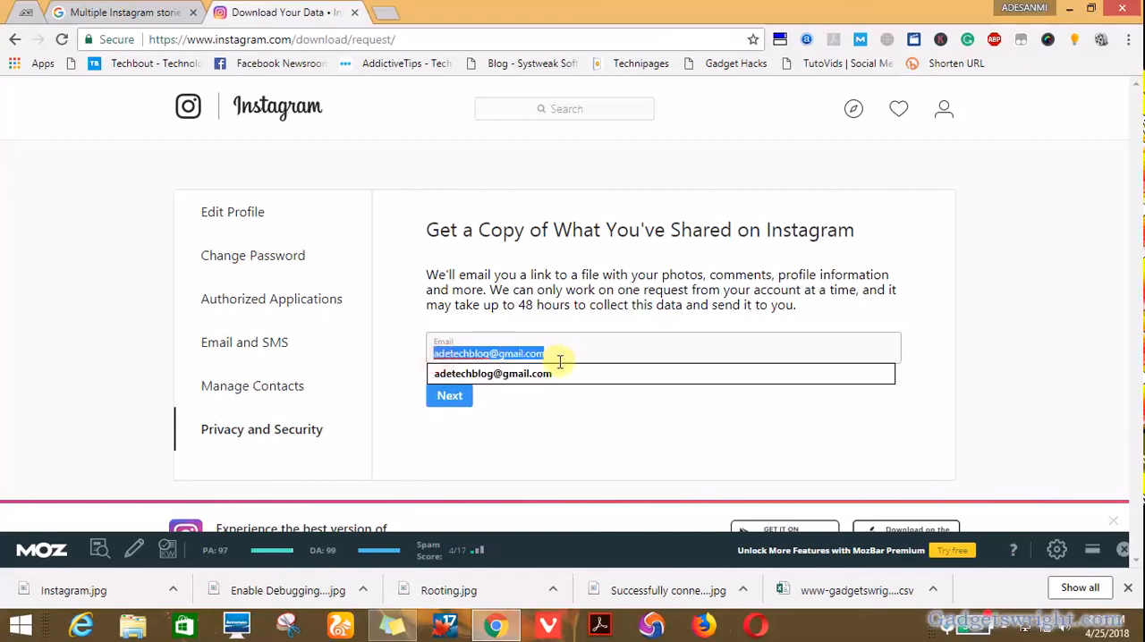
Step: Pick the autofilled email address to receive the data link
left_click(449, 395)
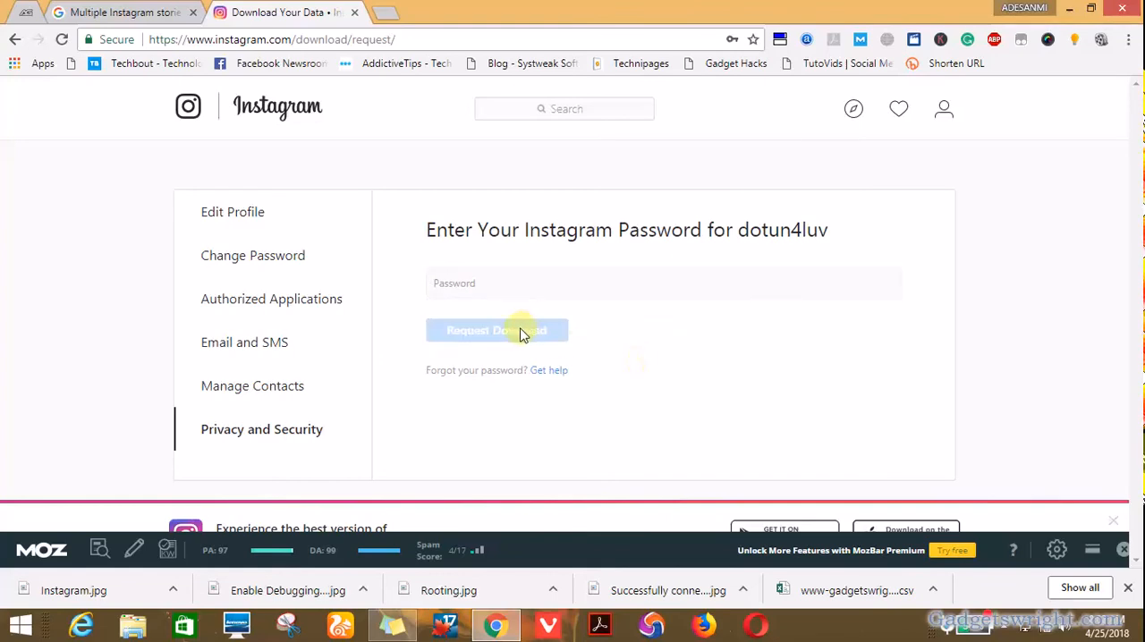
Step: Enter the account password and submit the data download request
left_click(664, 283)
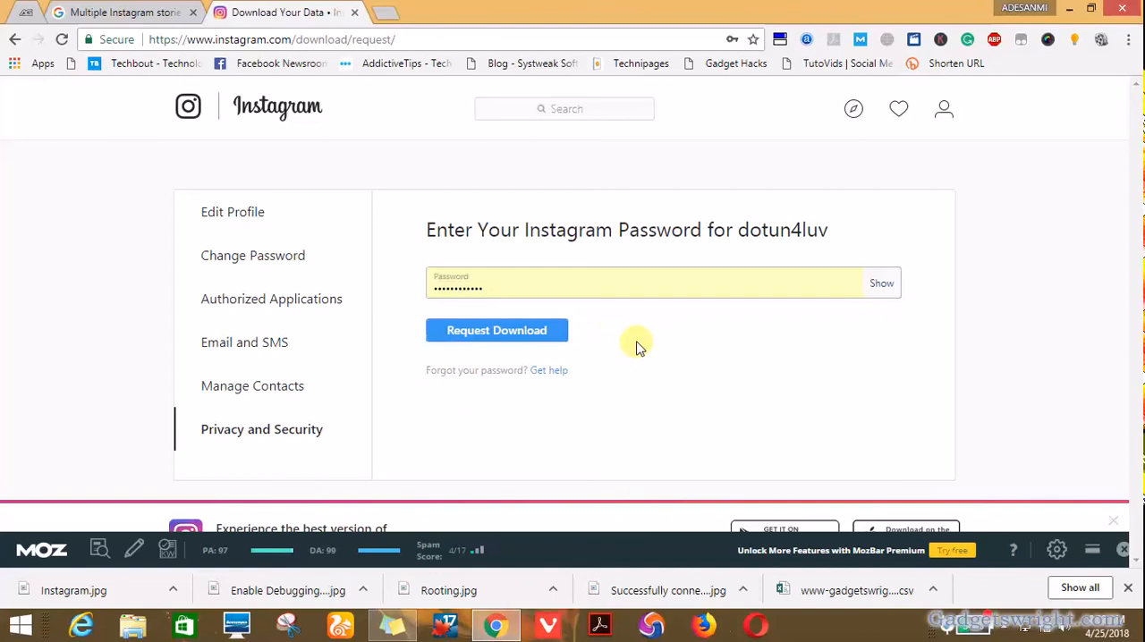
mouse_move(532, 330)
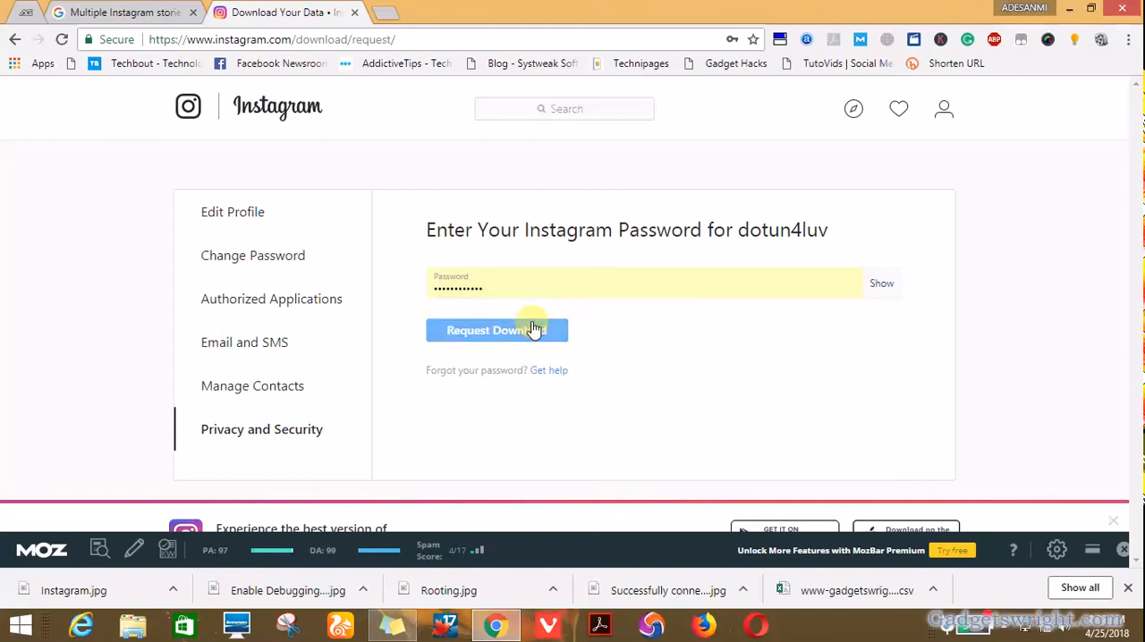
left_click(497, 330)
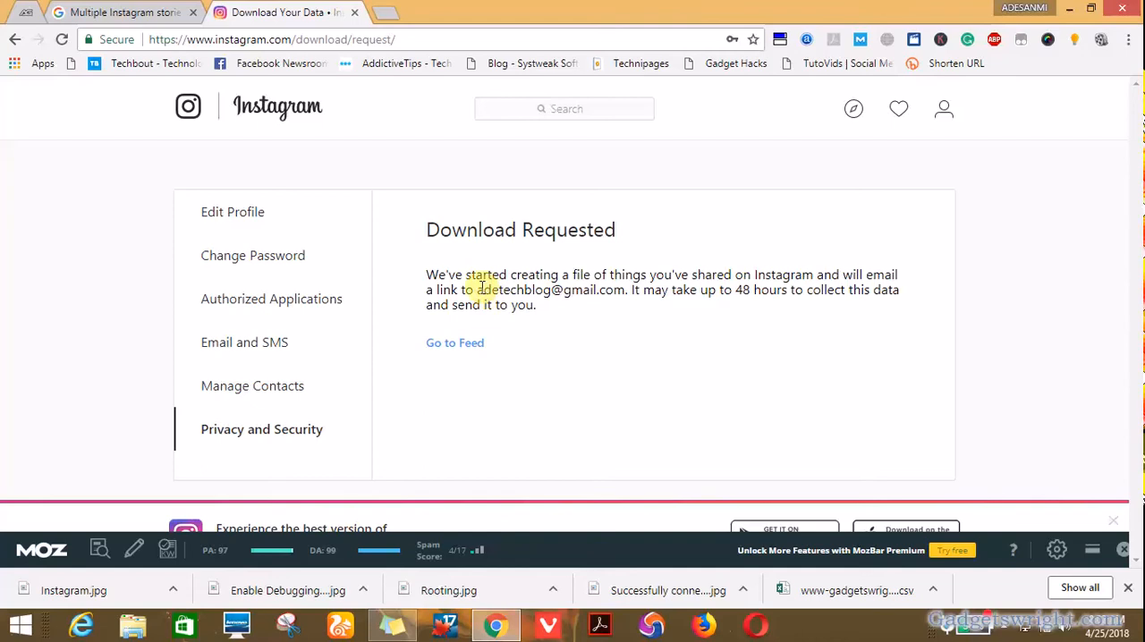
Step: Review the 'Download Requested' confirmation, then open a new empty Chrome tab
double_click(548, 290)
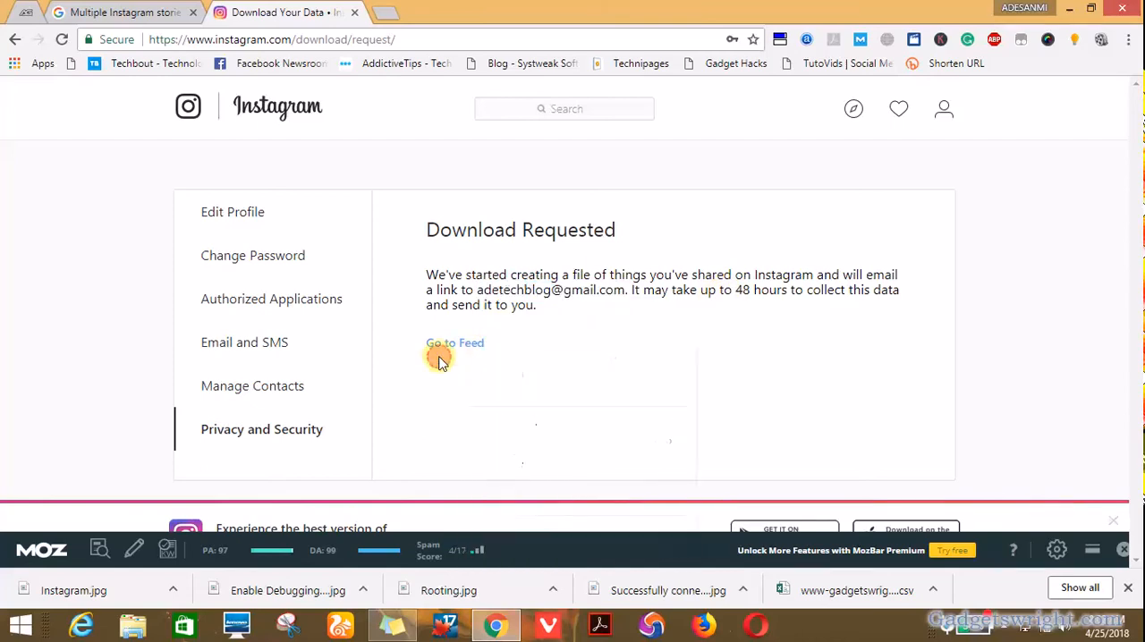
mouse_move(743, 298)
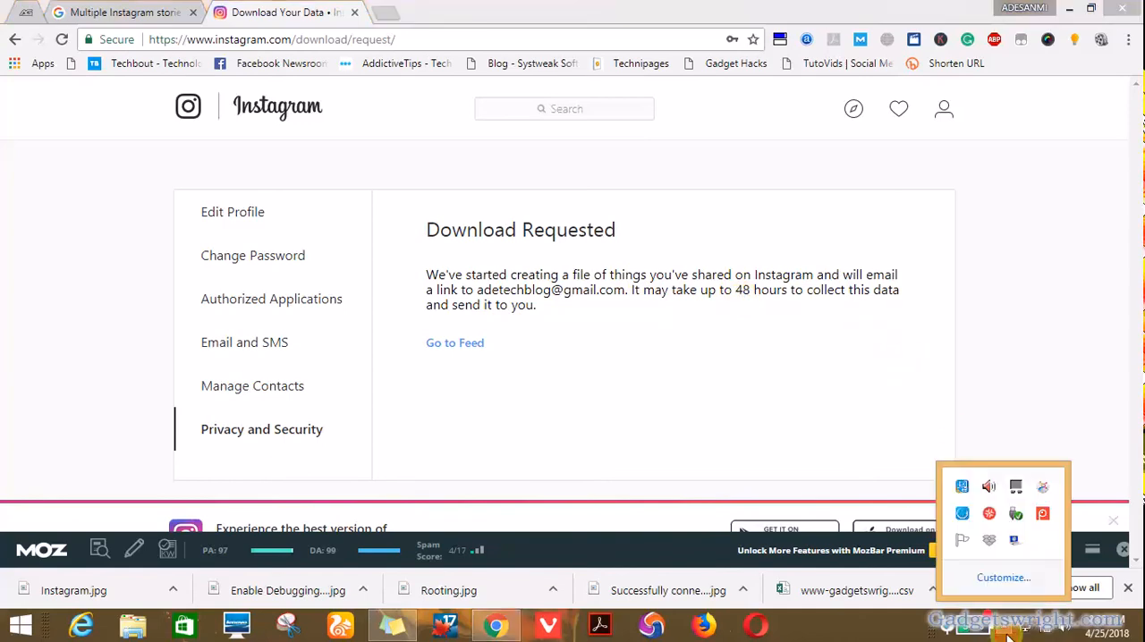
left_click(1041, 512)
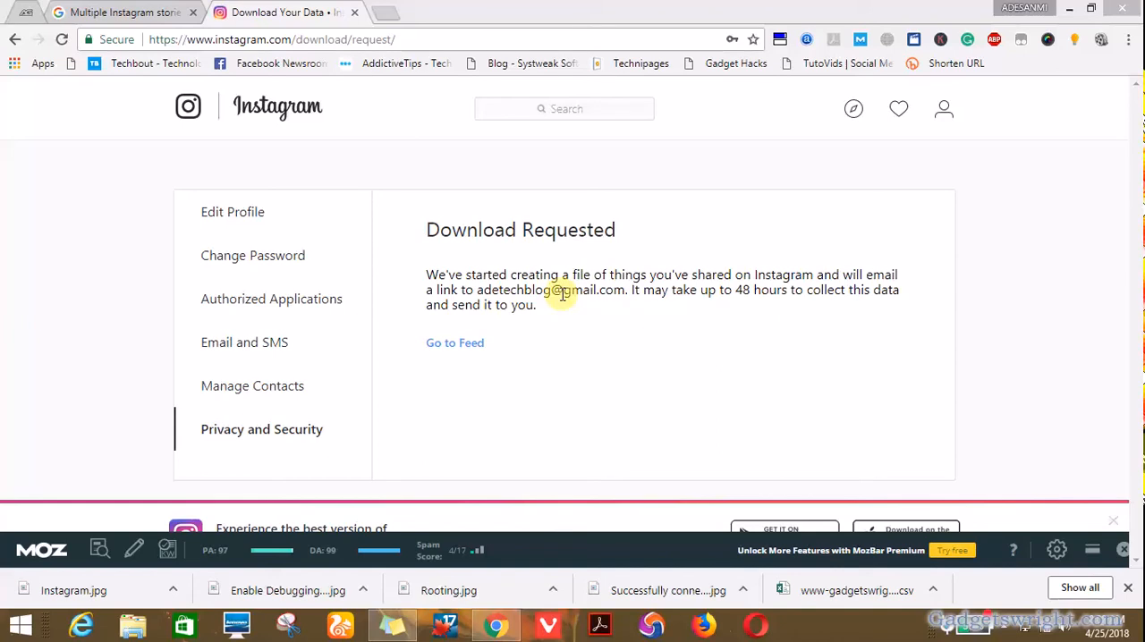
mouse_move(390, 13)
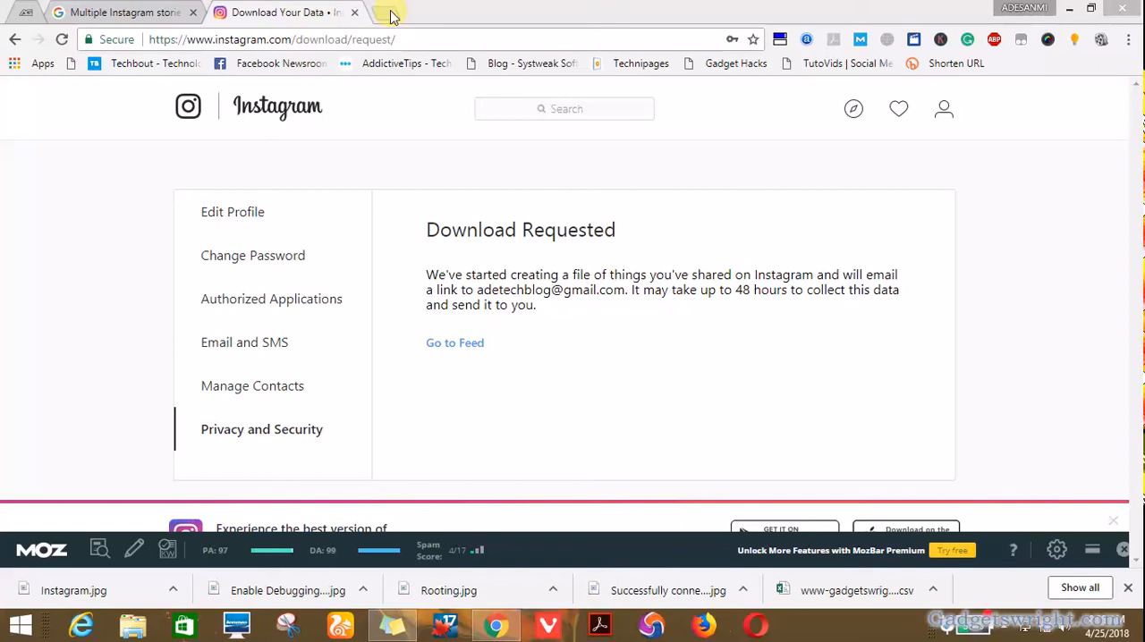
left_click(392, 12)
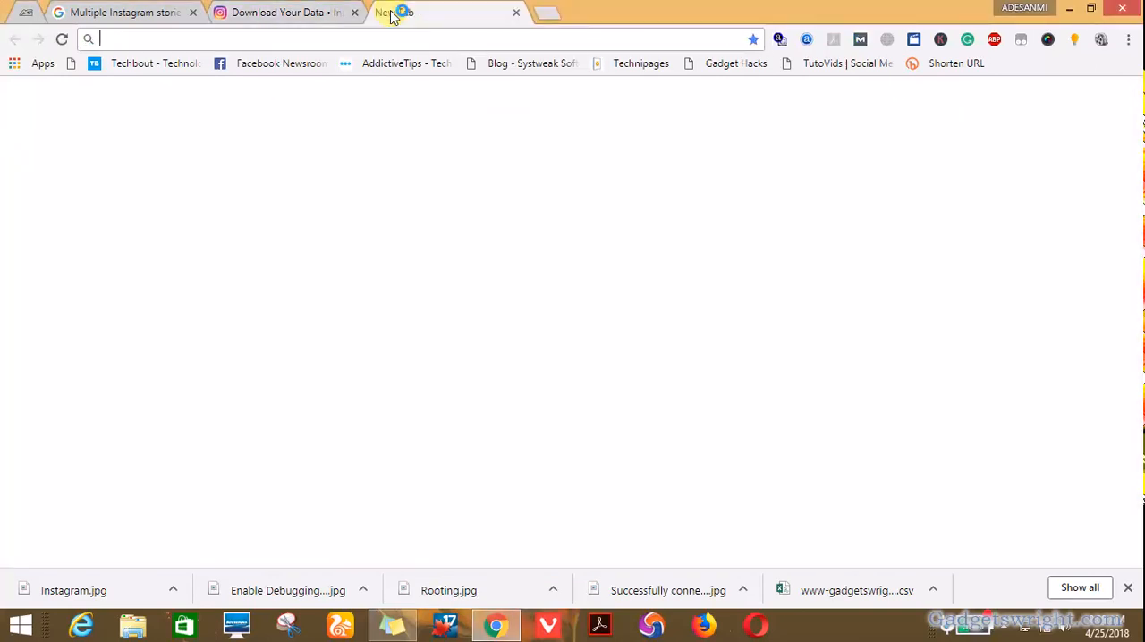
Step: Go to gmail.com and sign in with the first listed account and its password
type("gmail.com")
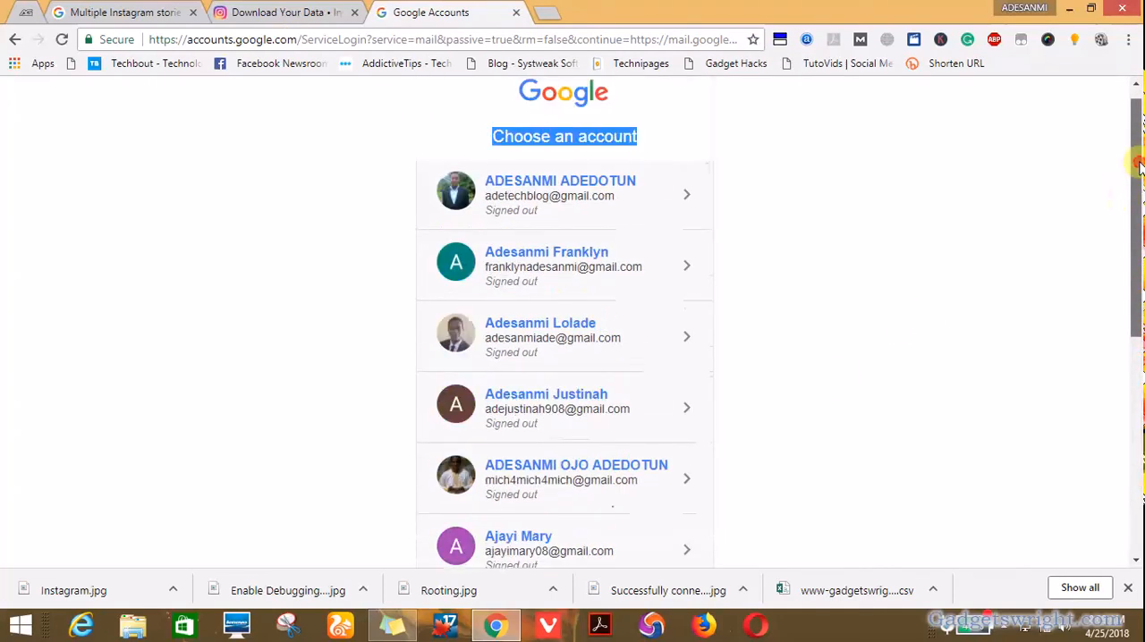
left_click(563, 194)
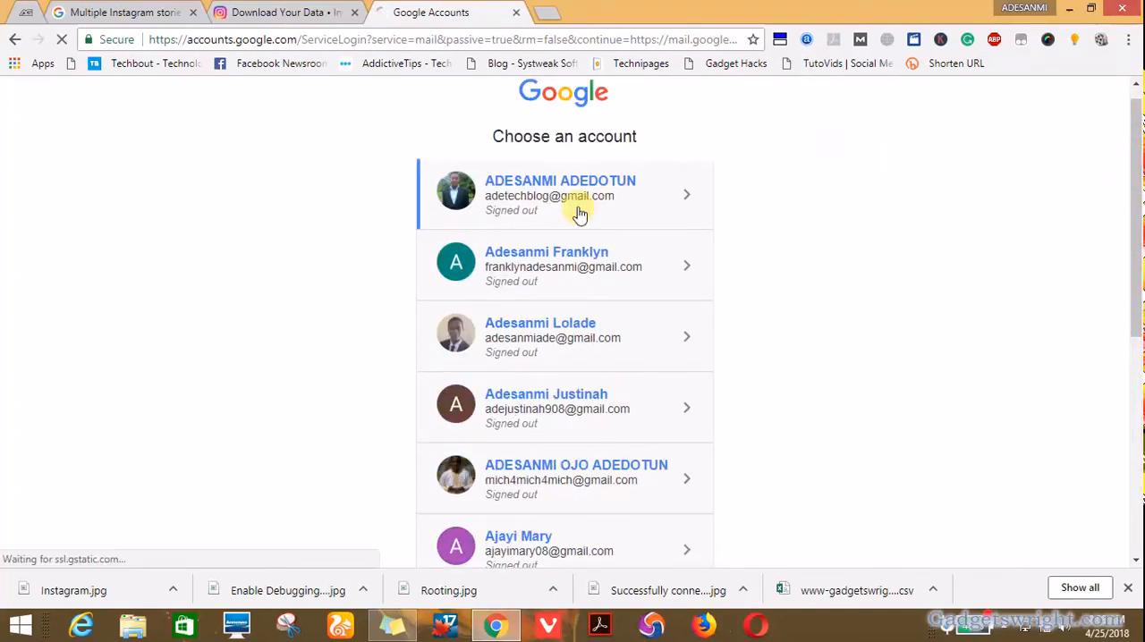
left_click(564, 194)
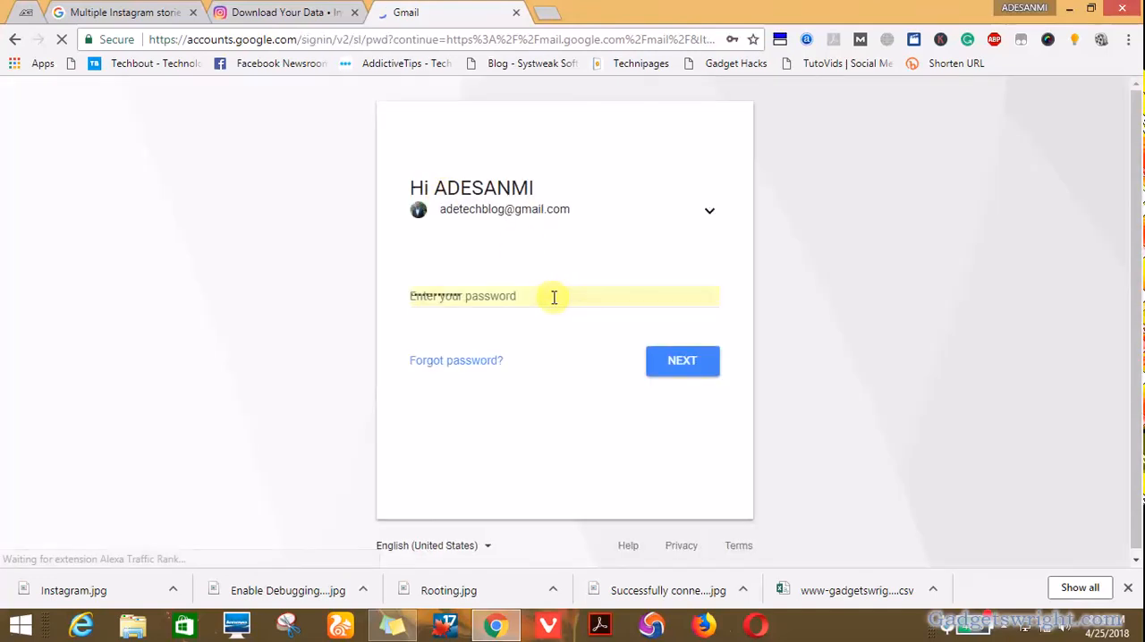
left_click(681, 360)
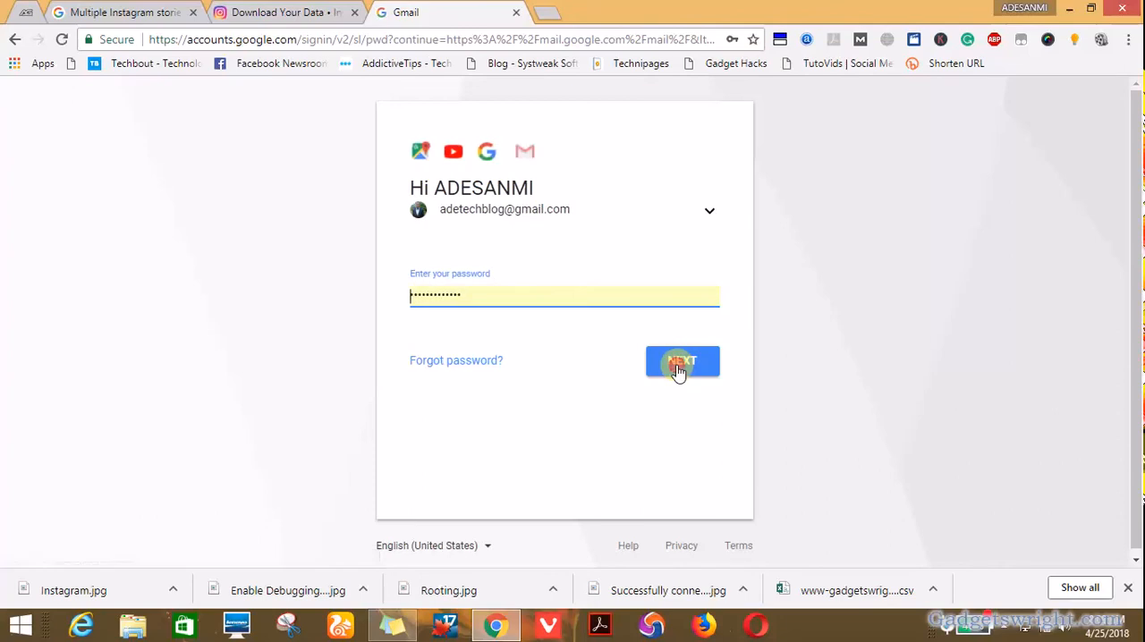
left_click(682, 360)
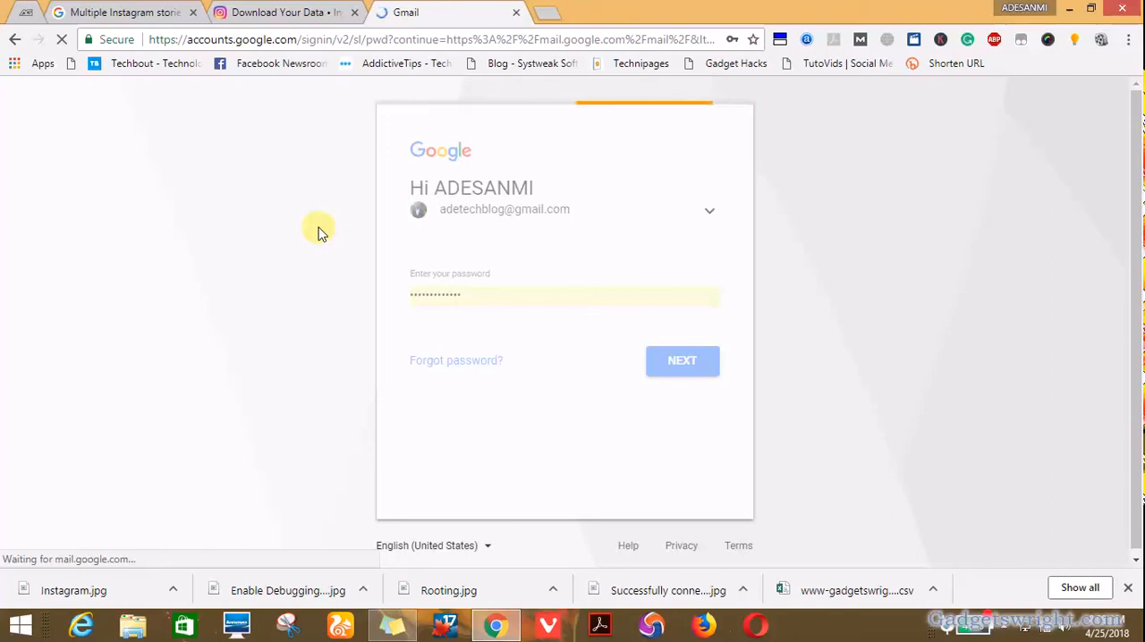
left_click(682, 360)
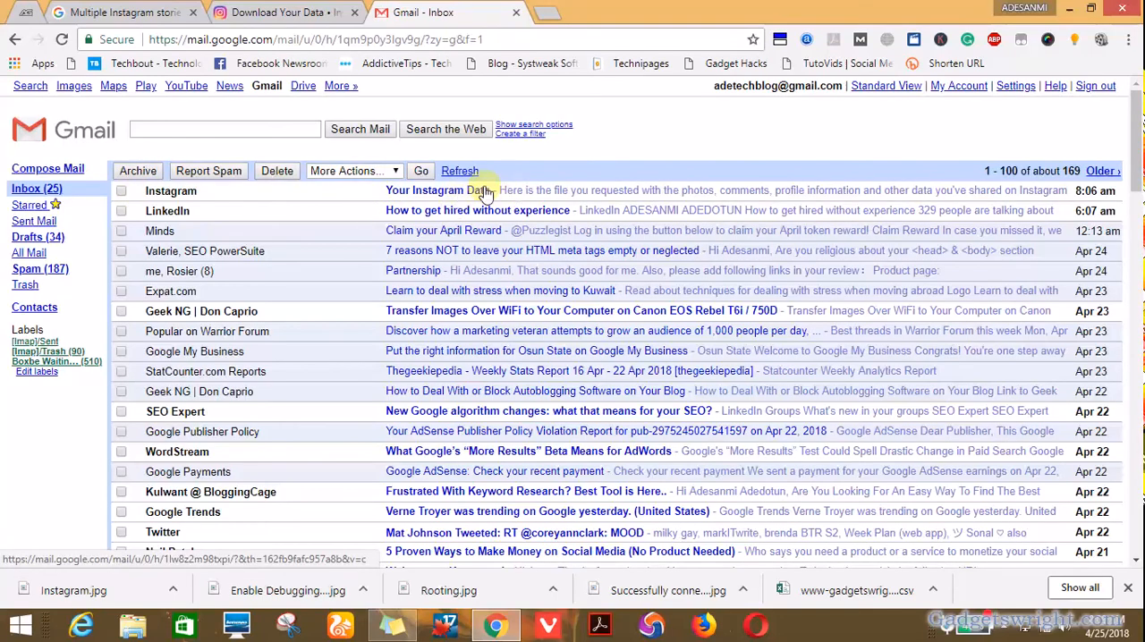
mouse_move(490, 194)
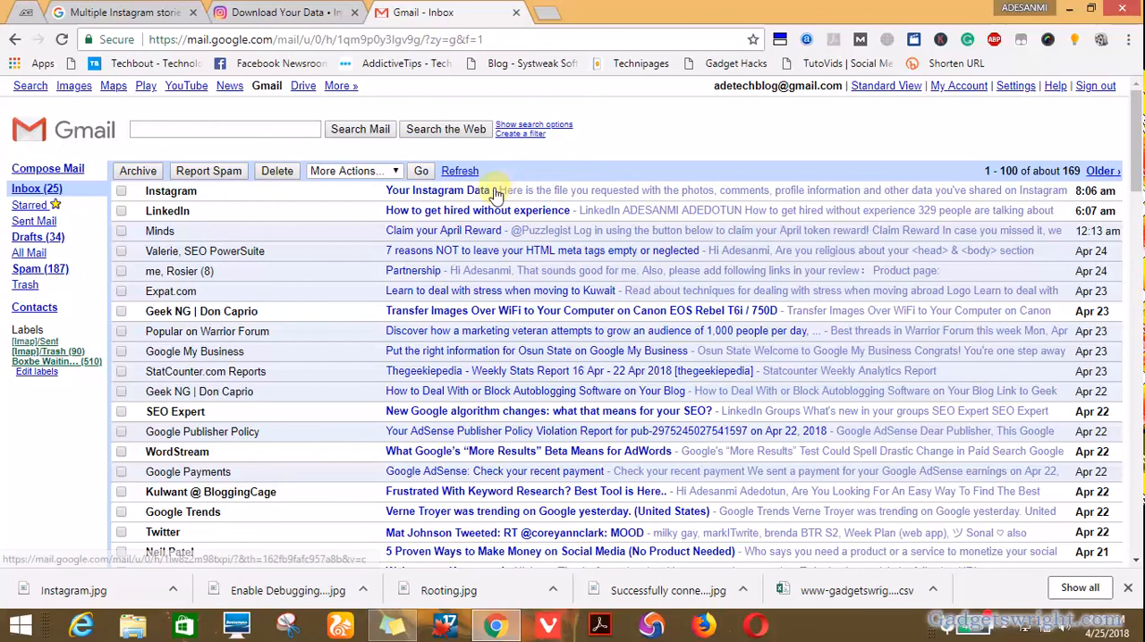
Step: Open the 'Your Instagram Data' email and follow its Download Data button
left_click(494, 190)
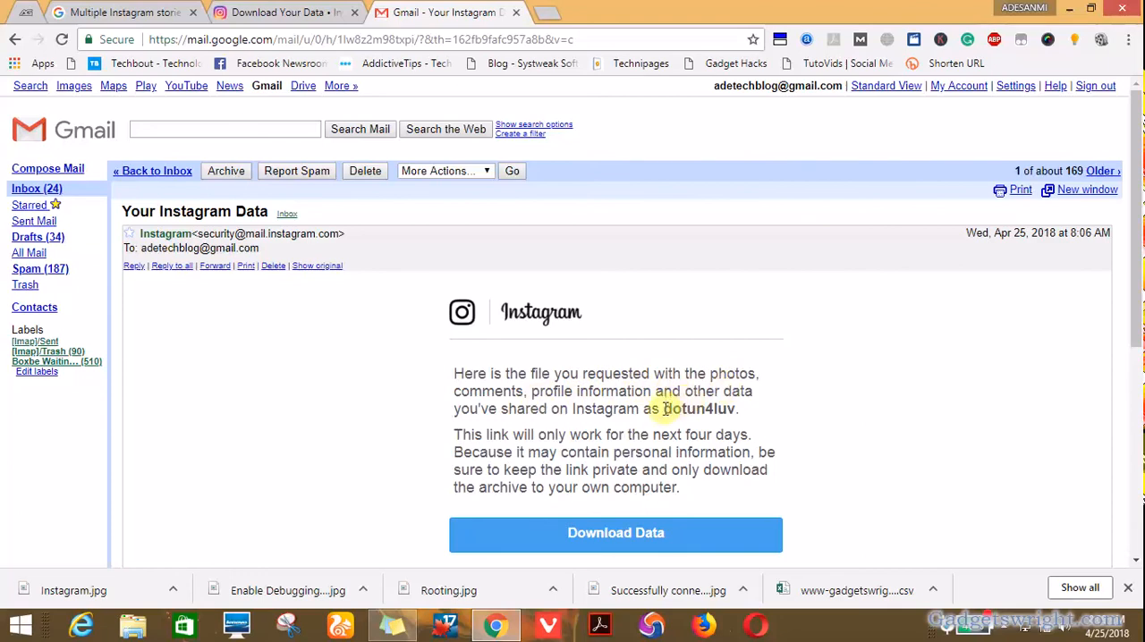
double_click(699, 409)
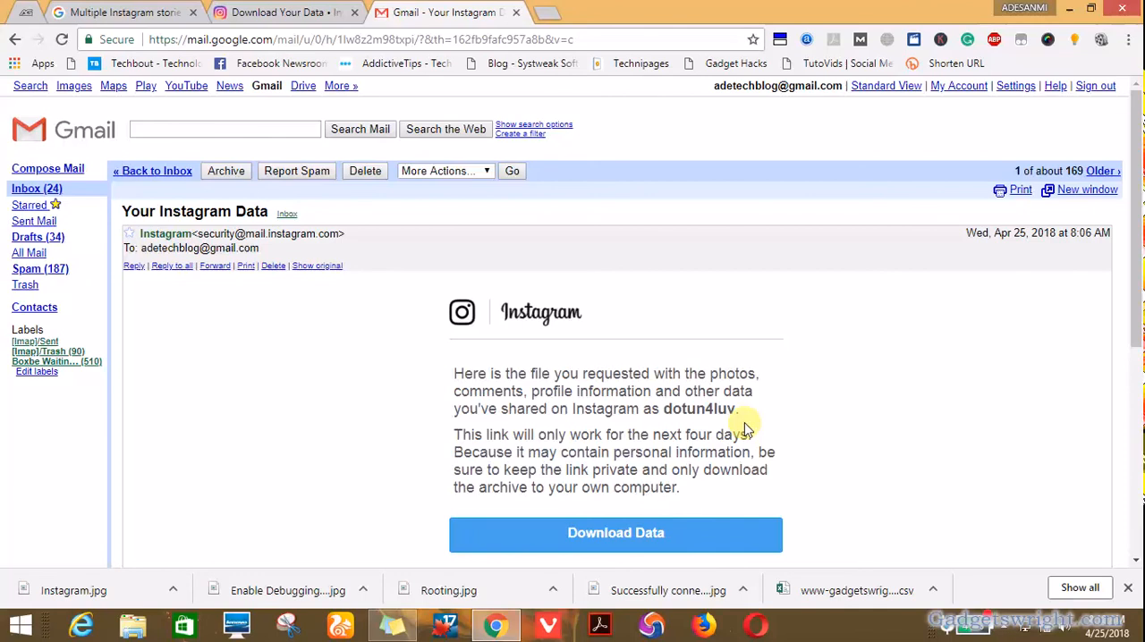
mouse_move(604, 469)
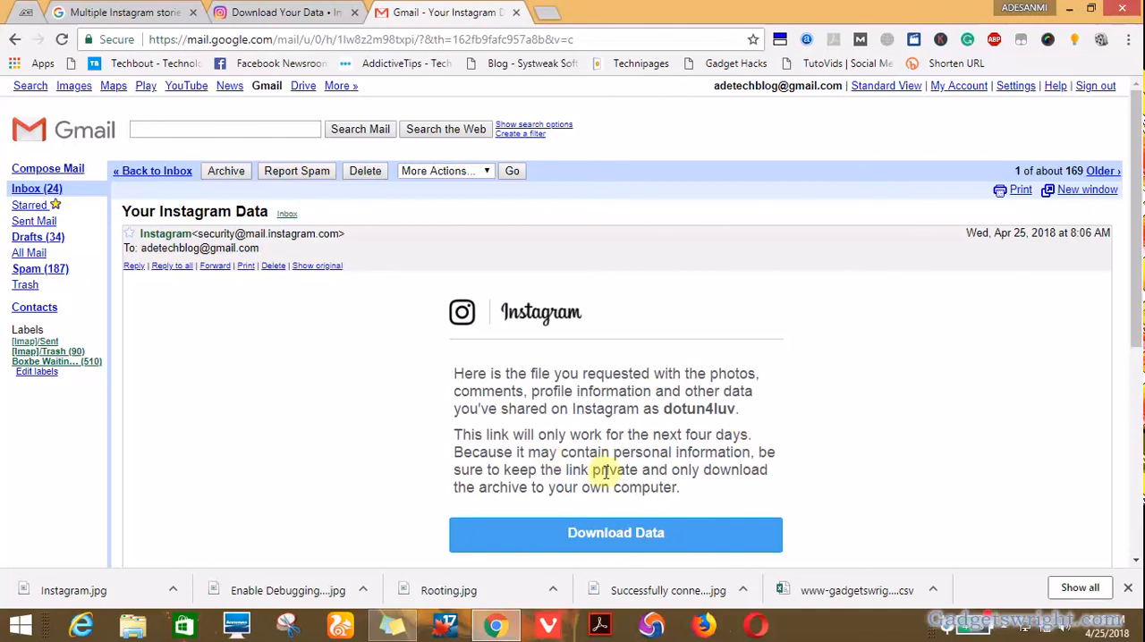
scroll("down", 3)
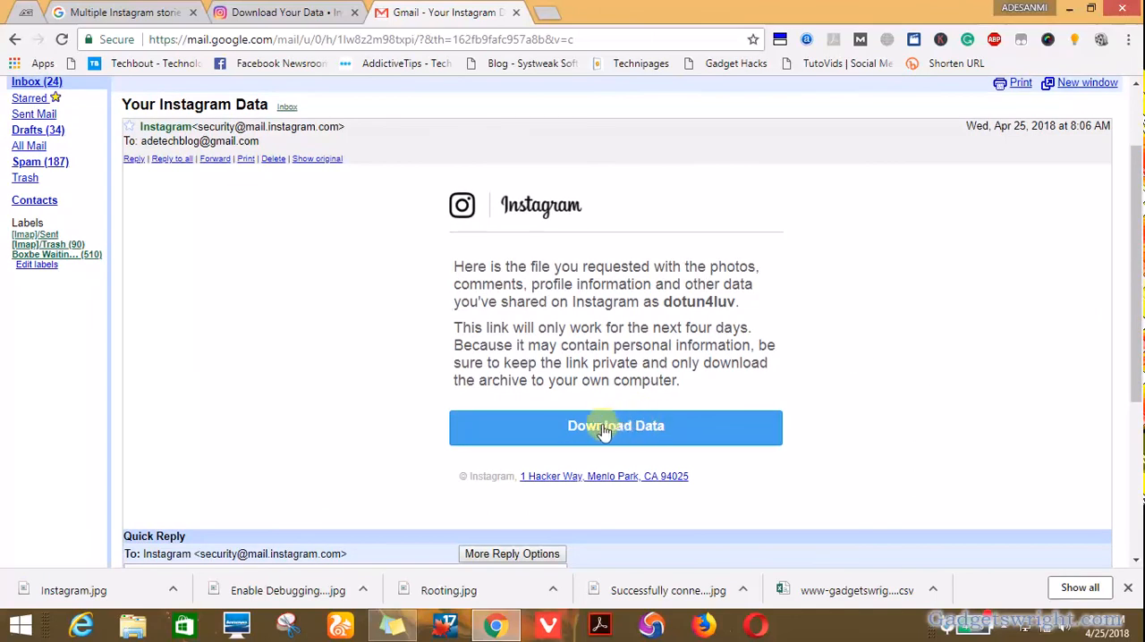
left_click(615, 426)
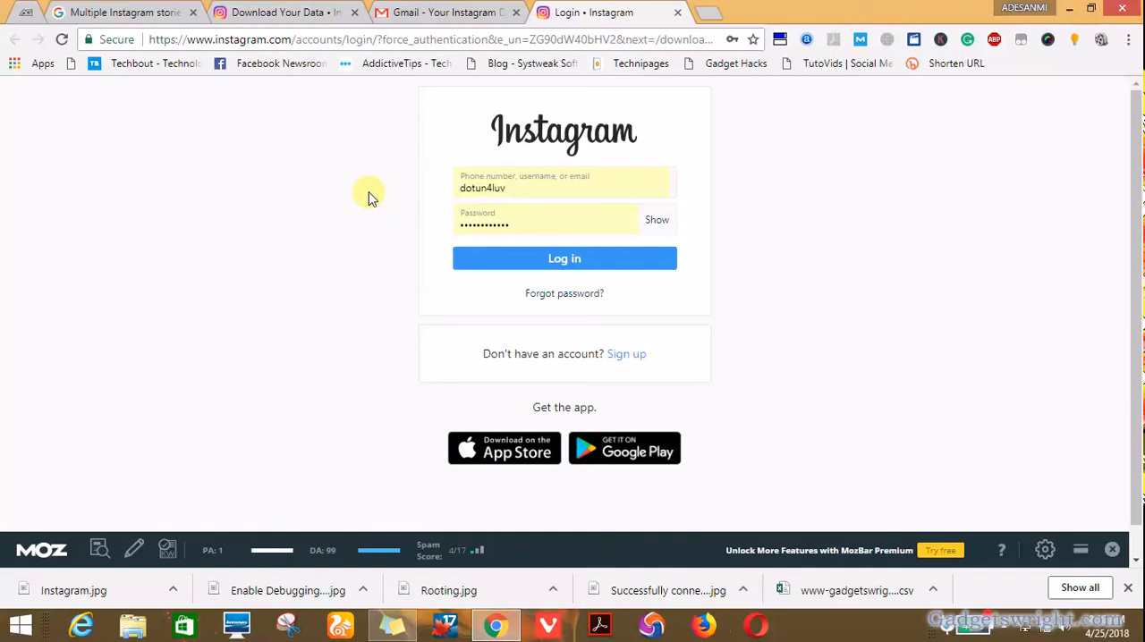
mouse_move(487, 258)
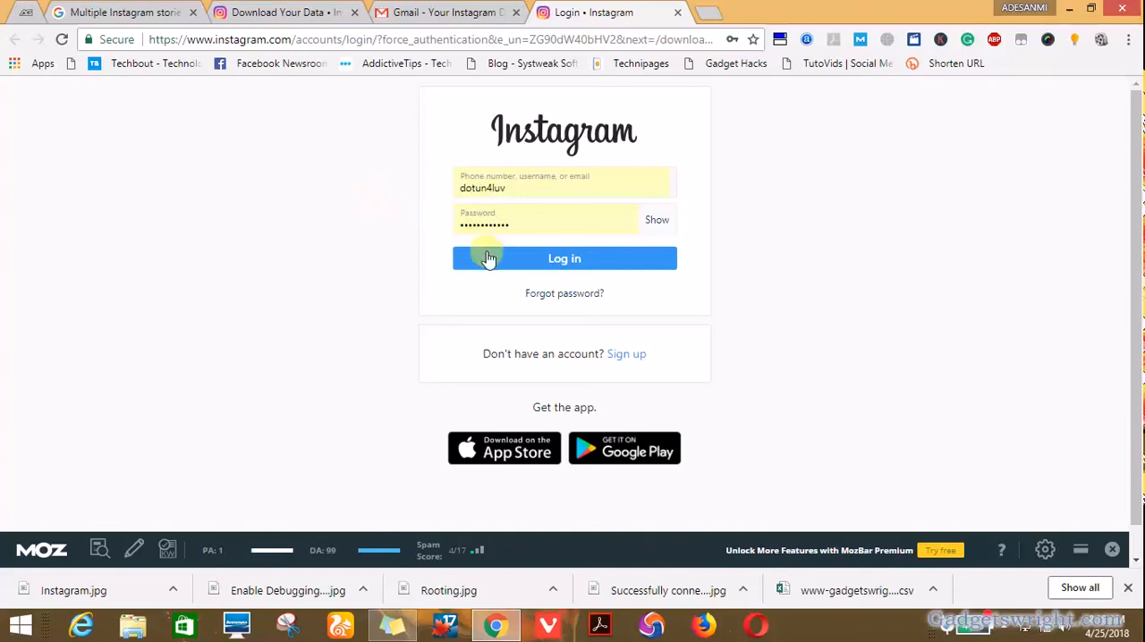
Step: Log in to Instagram using the prefilled username and password
left_click(564, 258)
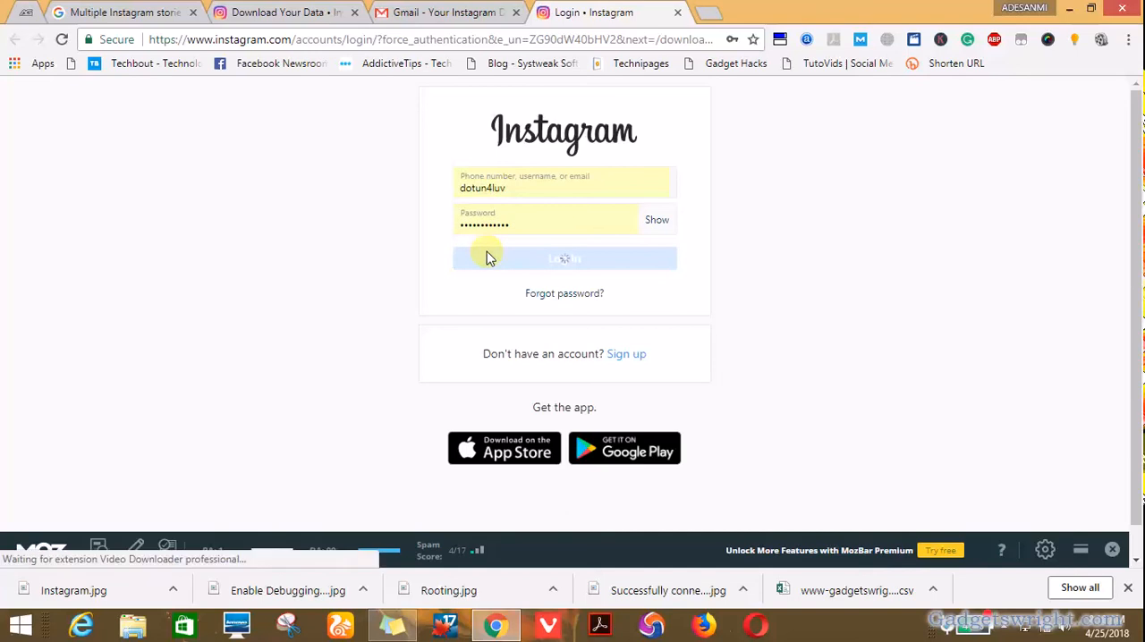
left_click(564, 259)
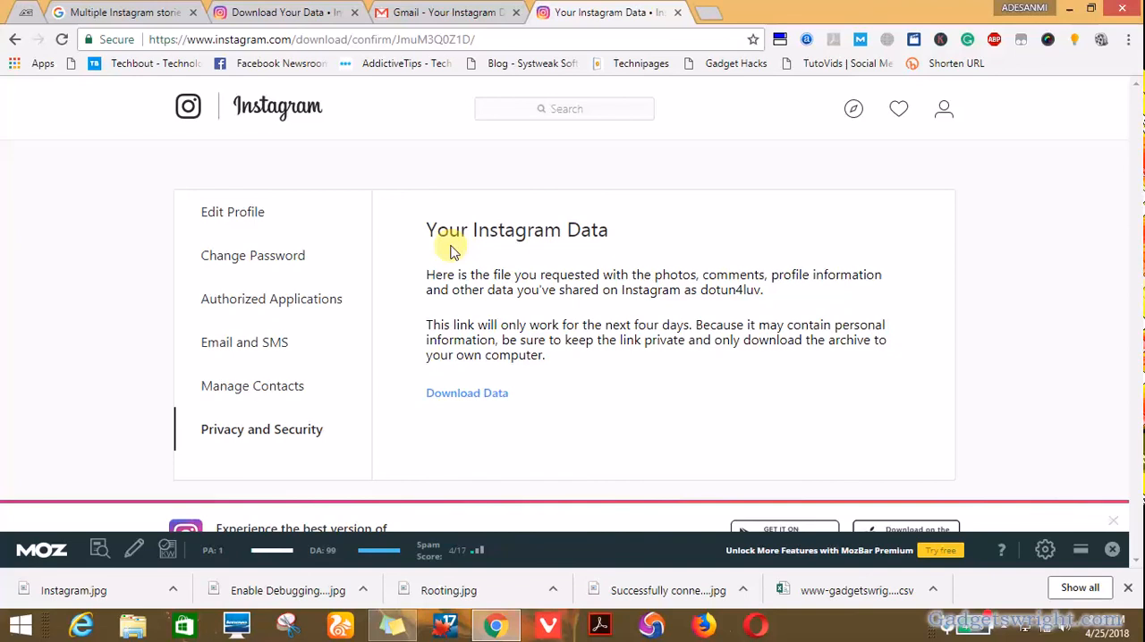
mouse_move(451, 414)
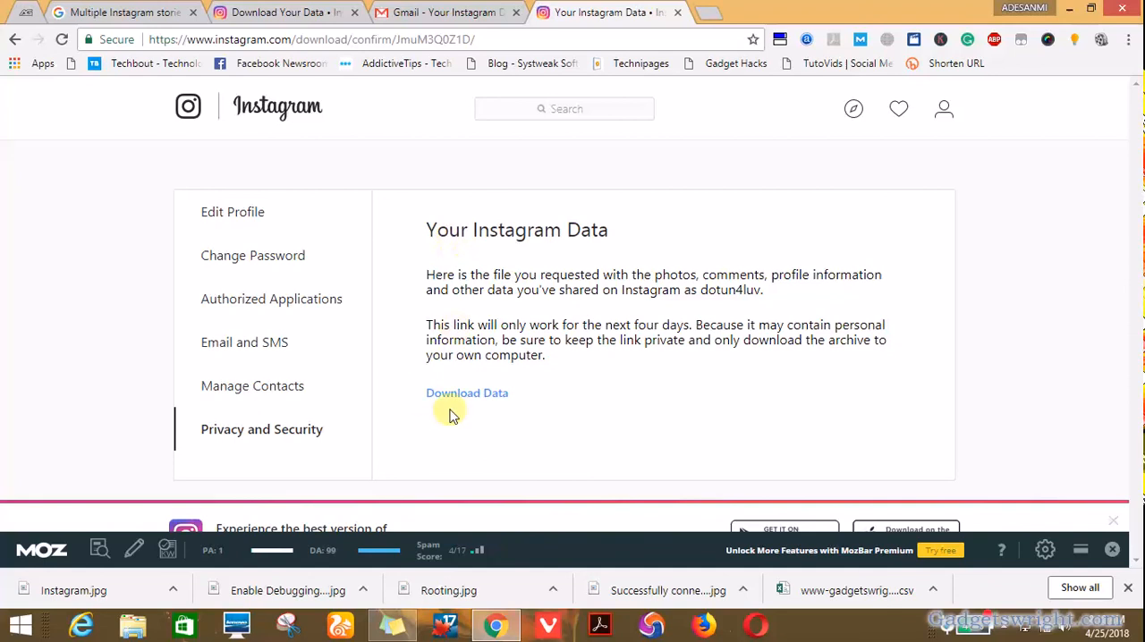
mouse_move(466, 393)
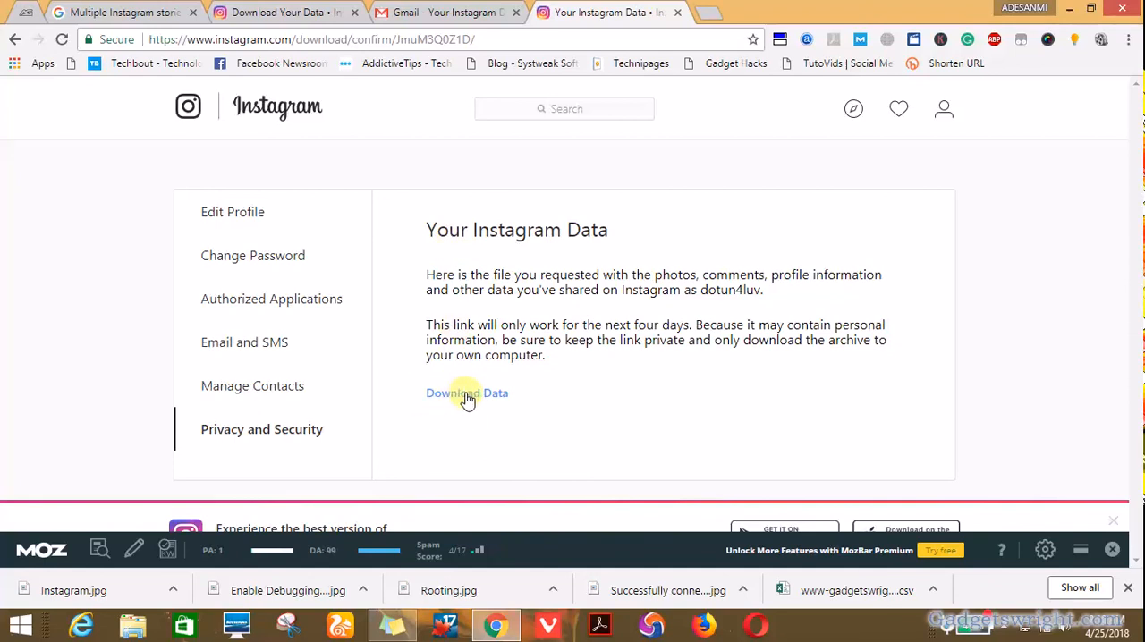
Step: Follow the Download Data link on the Your Instagram Data page to get the zip
left_click(467, 394)
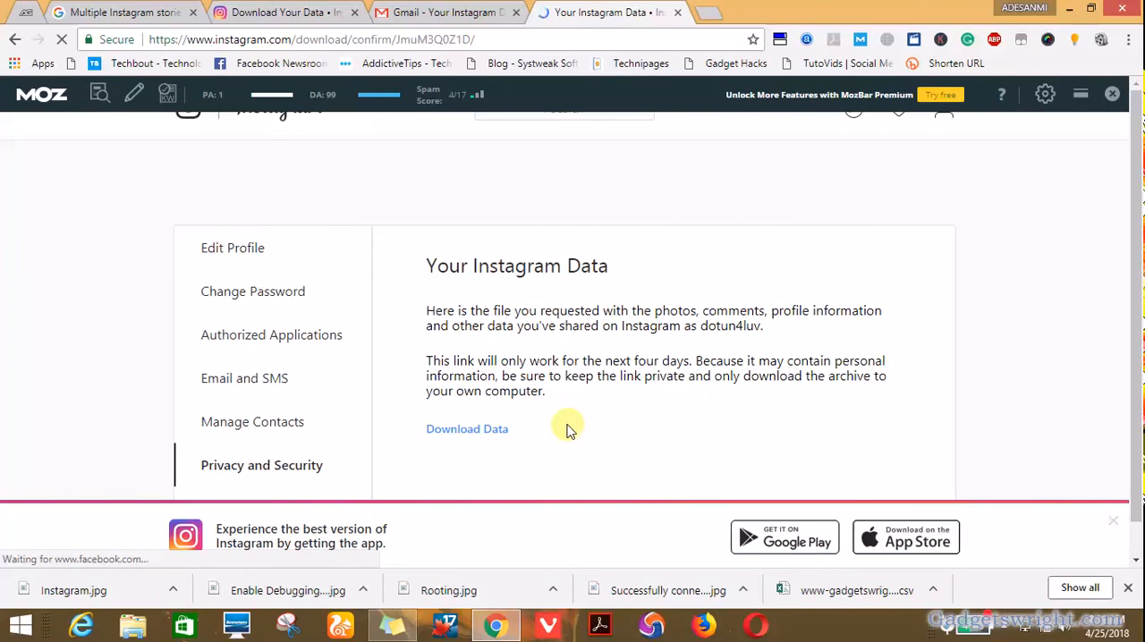
left_click(467, 428)
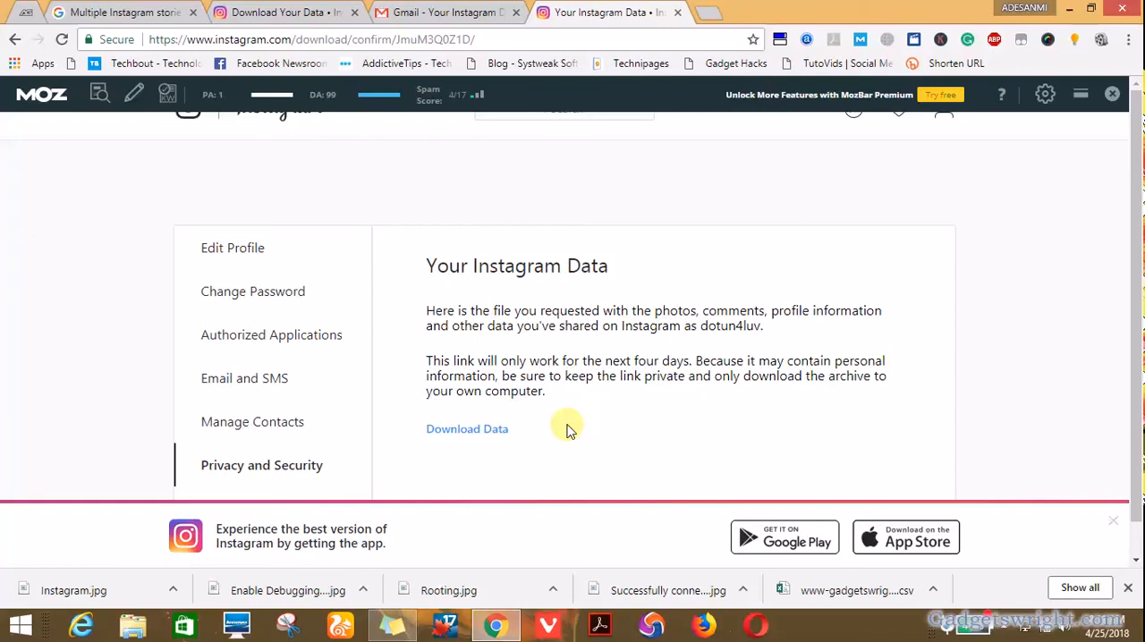
left_click(467, 428)
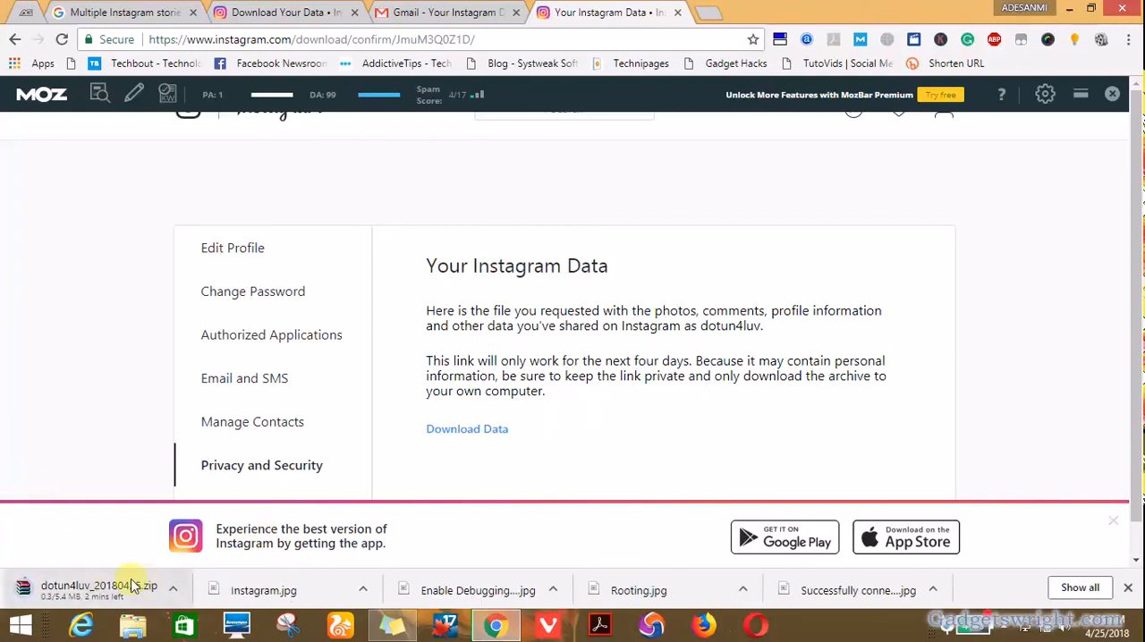